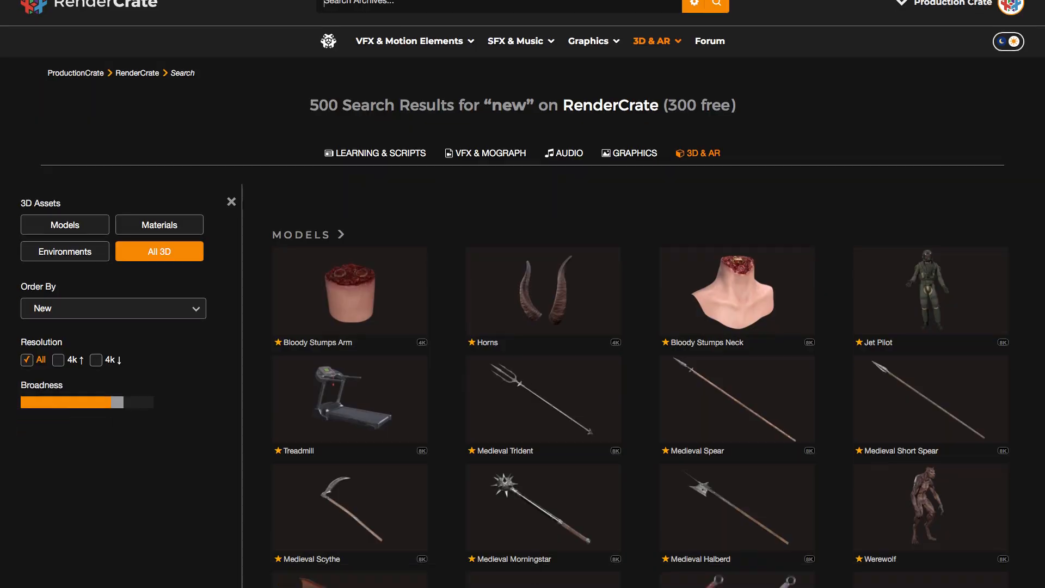
# Step: Open the Door_Double static mesh and show its Simple Collision hull in the viewport
pyautogui.scroll(-3)
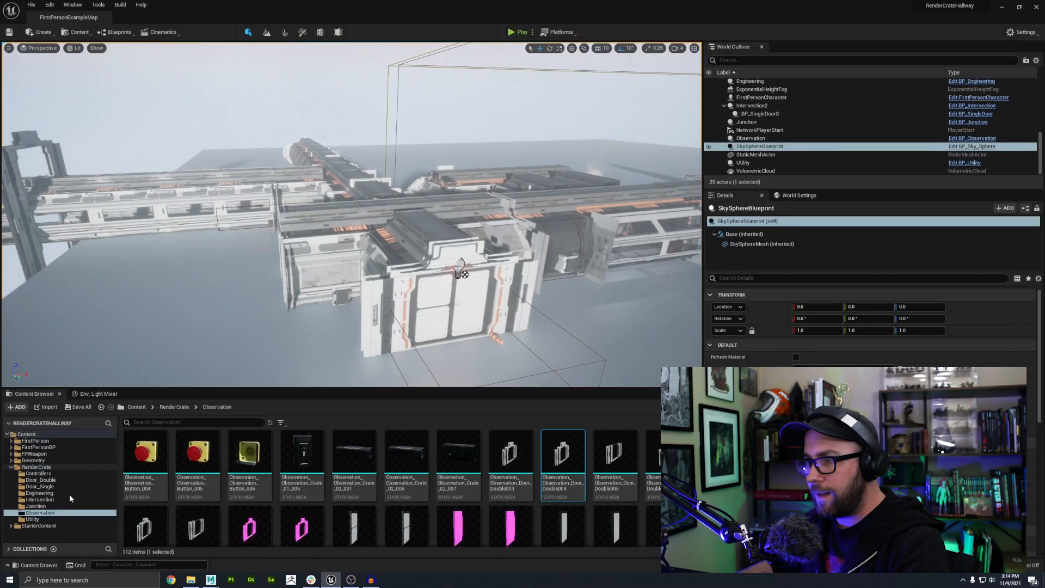
pyautogui.moveTo(561, 459)
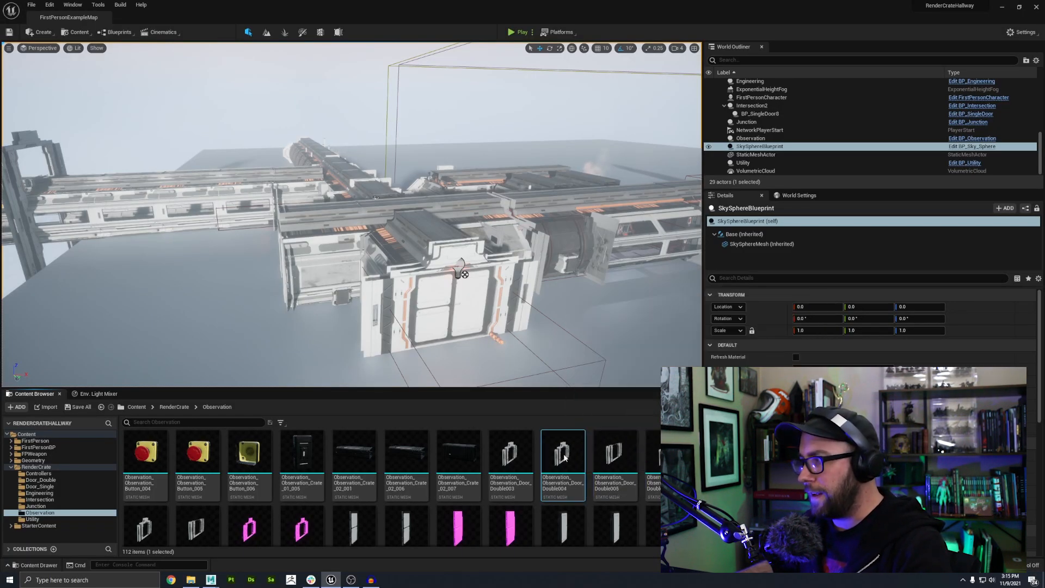
pyautogui.doubleClick(562, 453)
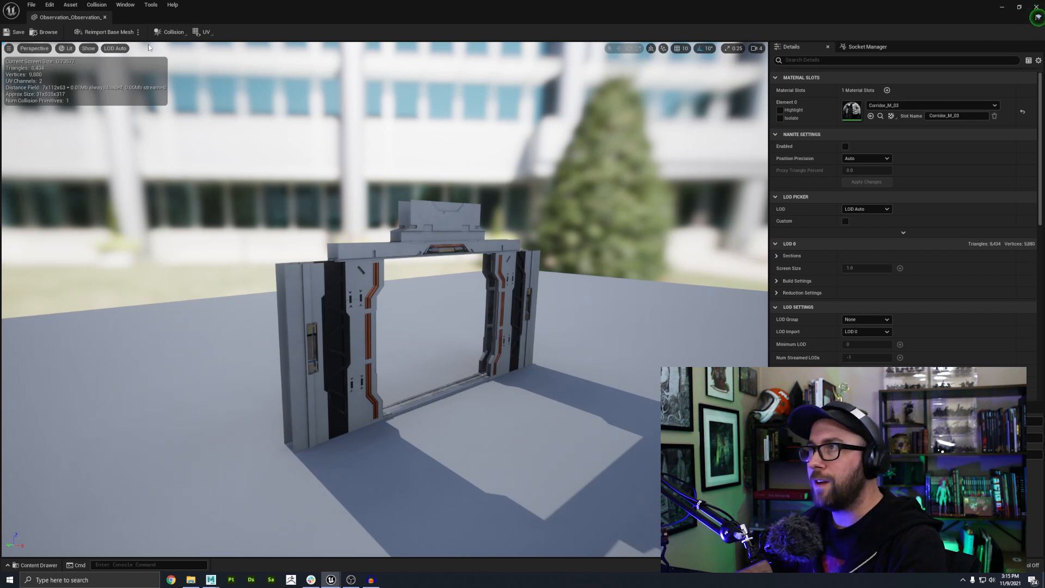
pyautogui.click(87, 47)
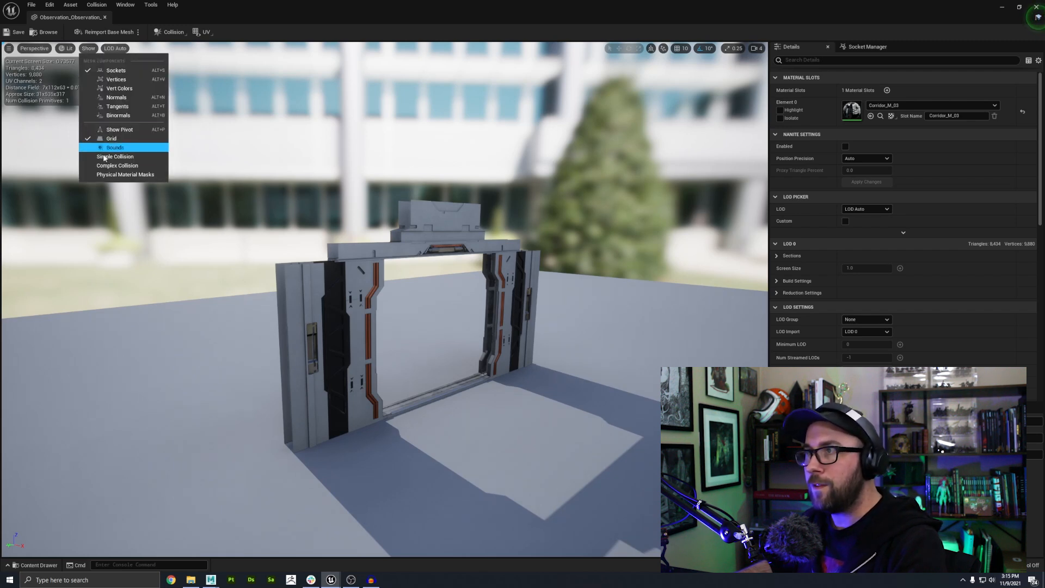
pyautogui.click(115, 147)
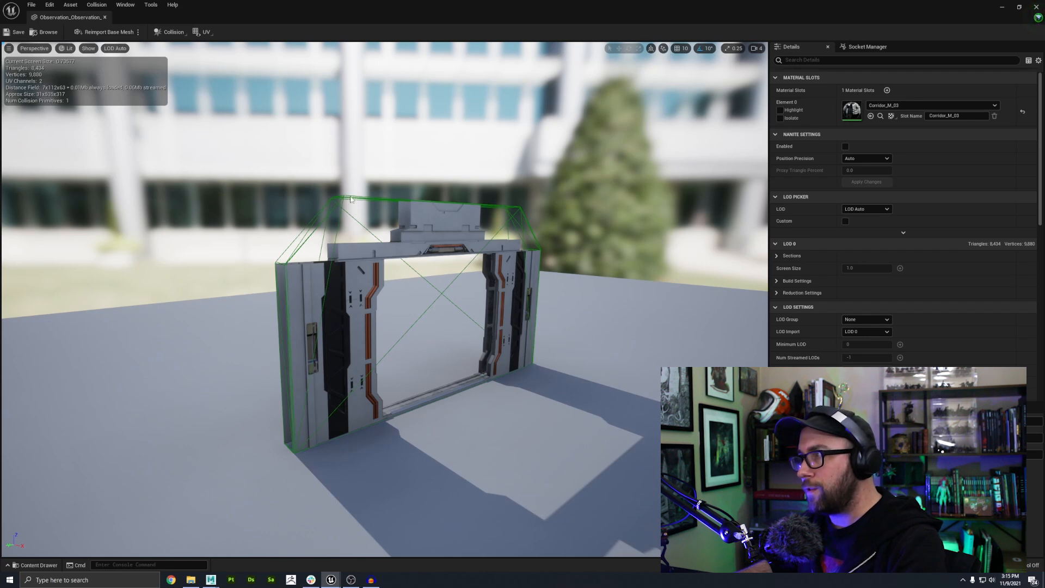
pyautogui.moveTo(329, 342)
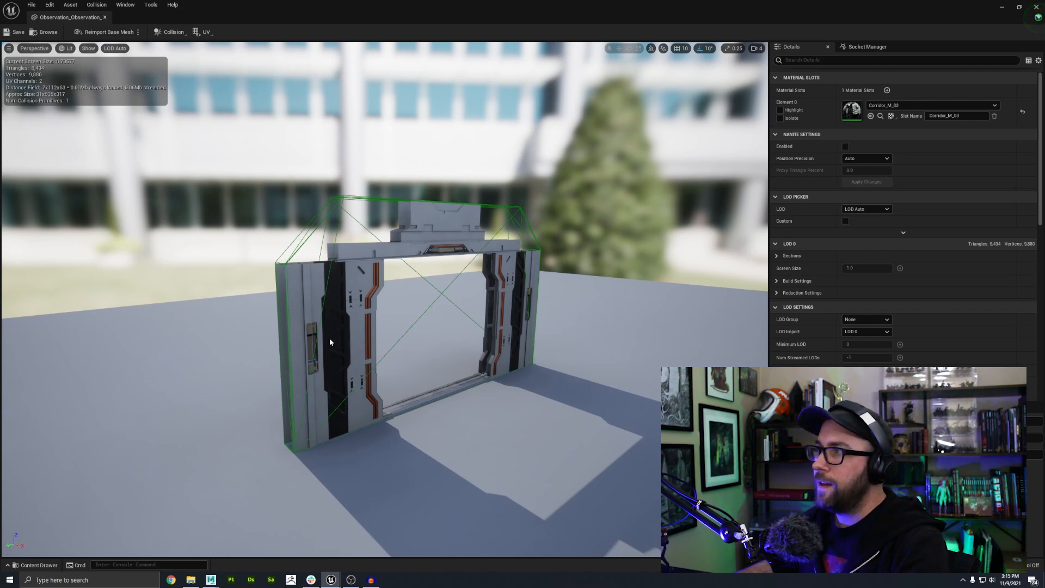
pyautogui.moveTo(337, 218)
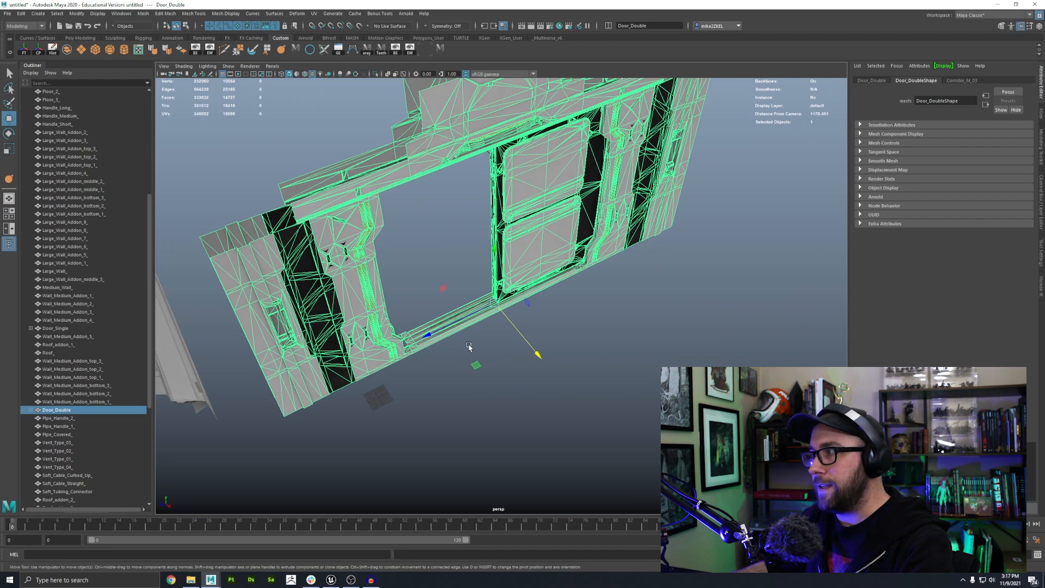
pyautogui.moveTo(496, 307)
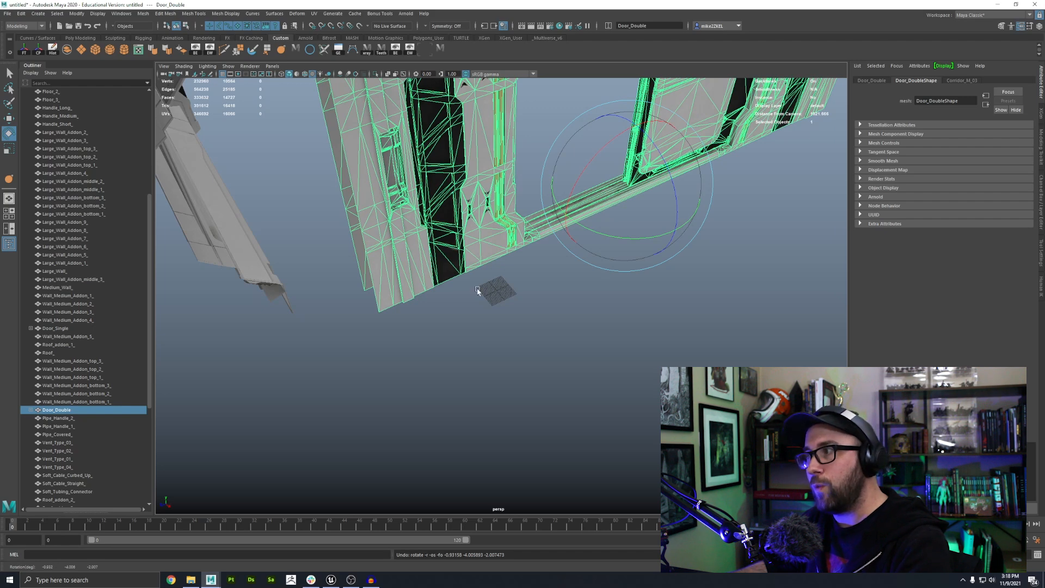
pyautogui.moveTo(380, 316)
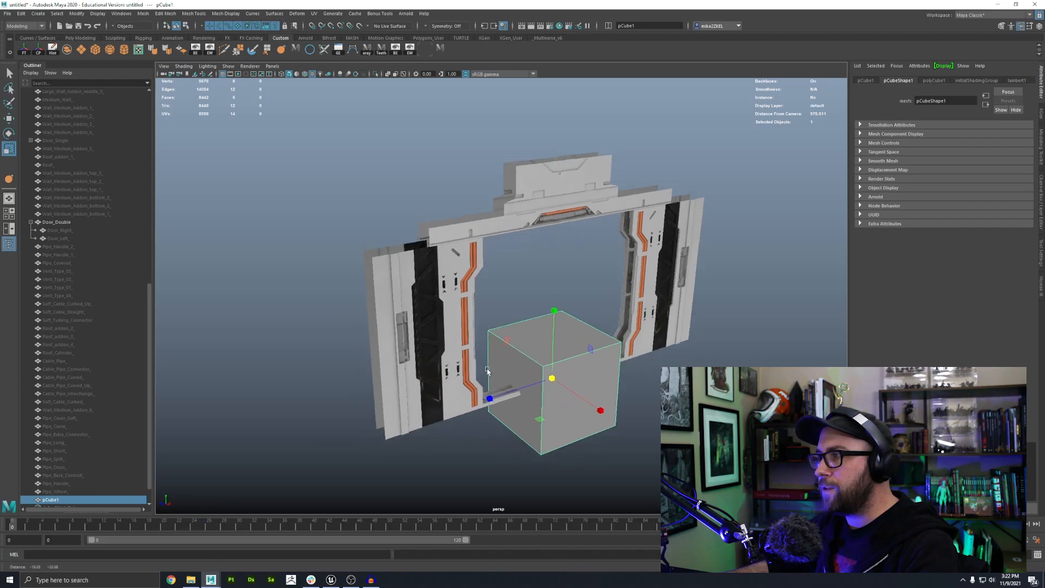
# Step: Assign a new Blinn material to the collision cube and give it a green colour
pyautogui.rightClick(540, 380)
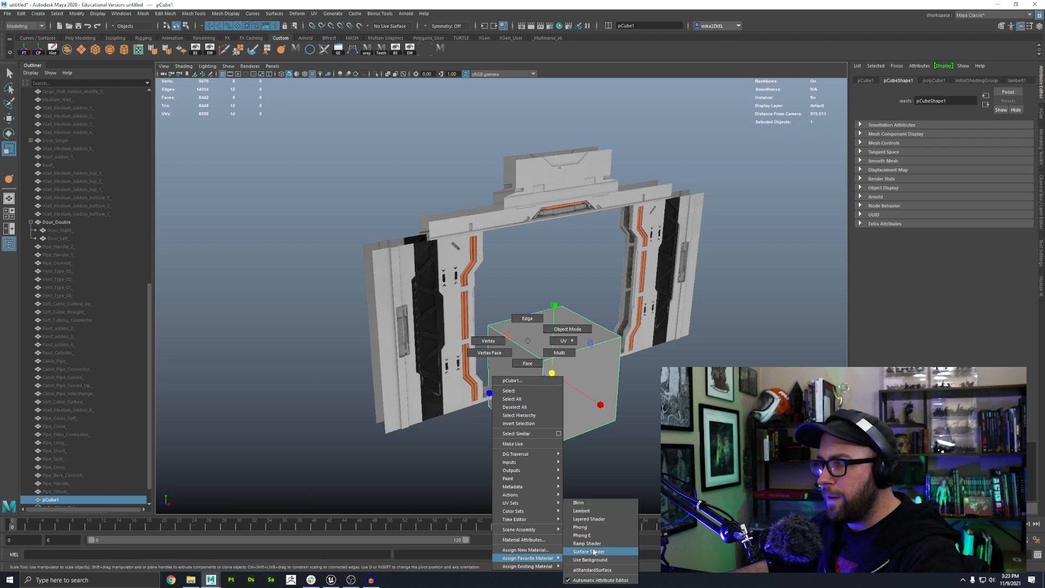
pyautogui.click(578, 501)
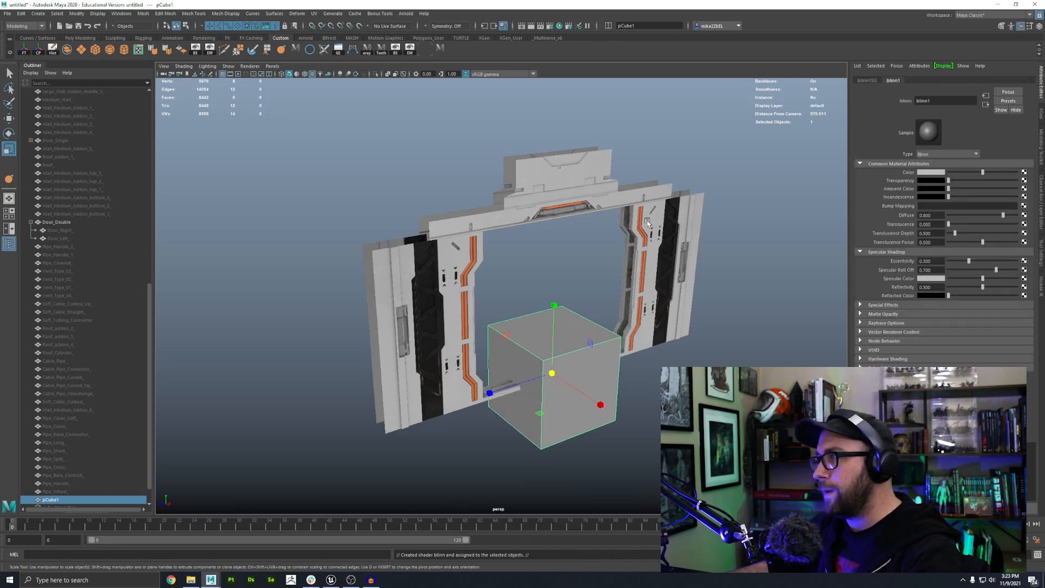
pyautogui.click(923, 172)
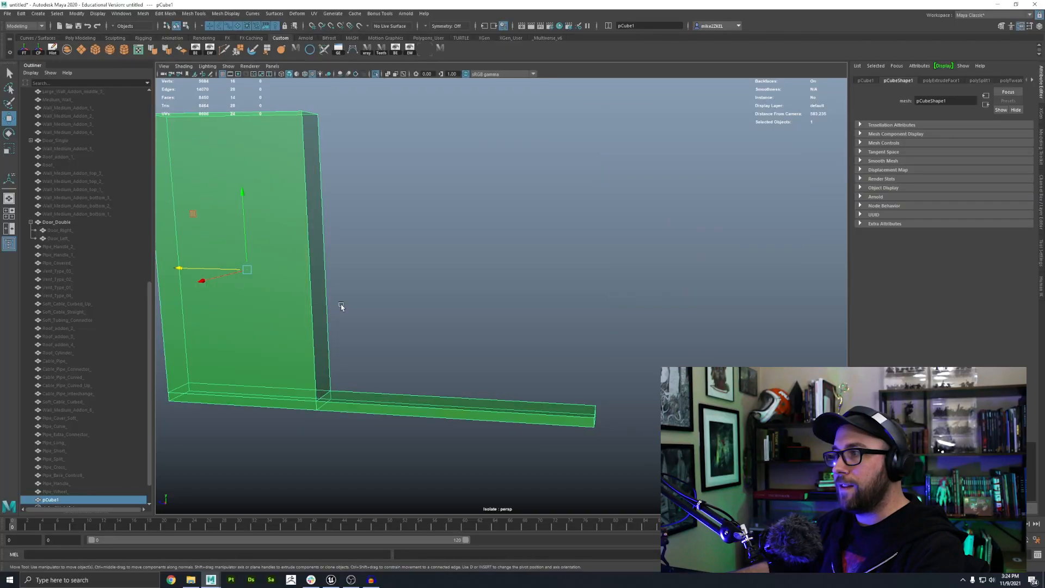
pyautogui.moveTo(310, 339)
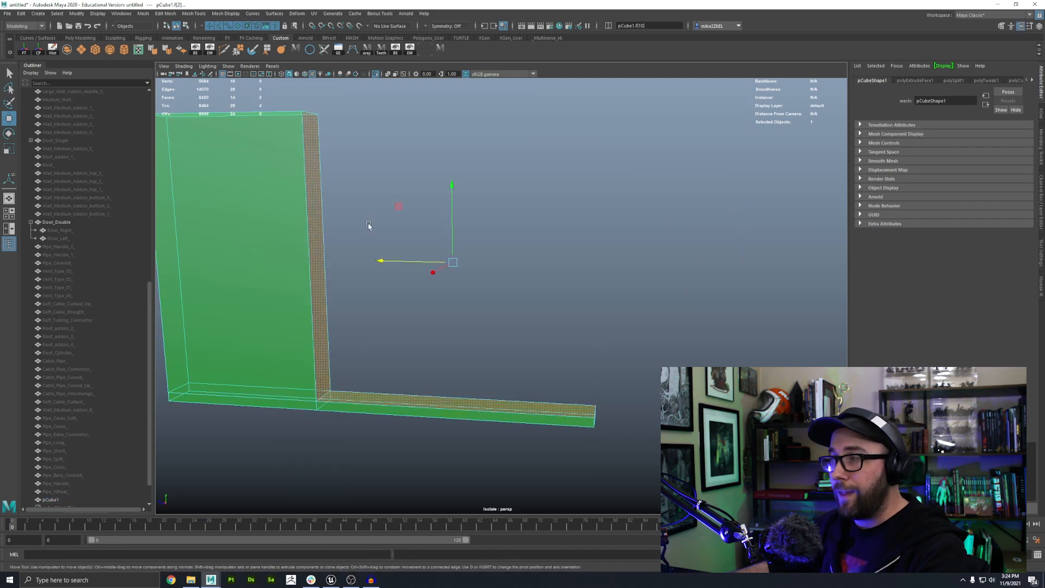
# Step: Duplicate and reshape green boxes over the frame posts, header and both door panels
pyautogui.click(329, 579)
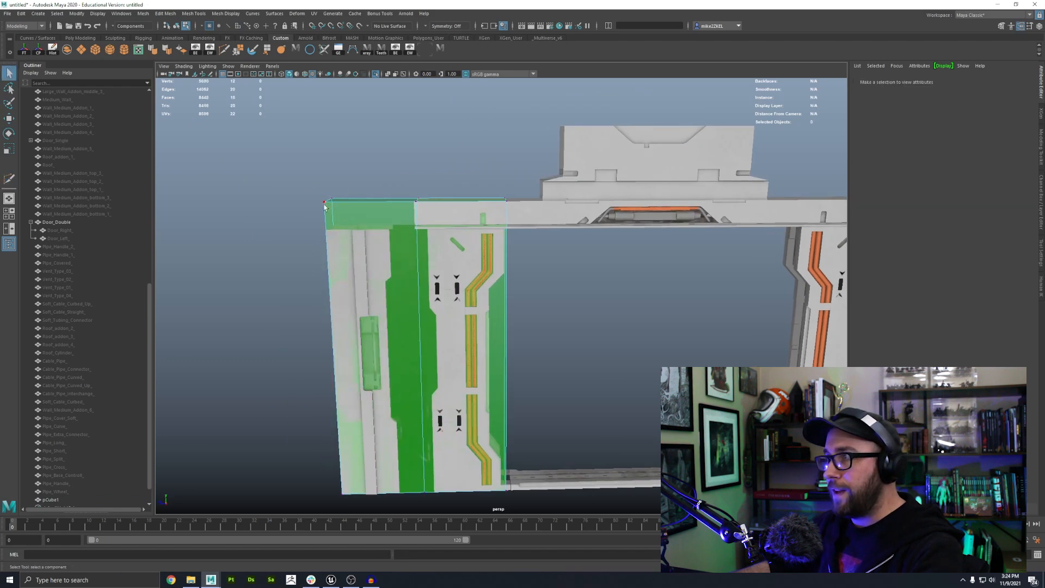
pyautogui.rightClick(380, 220)
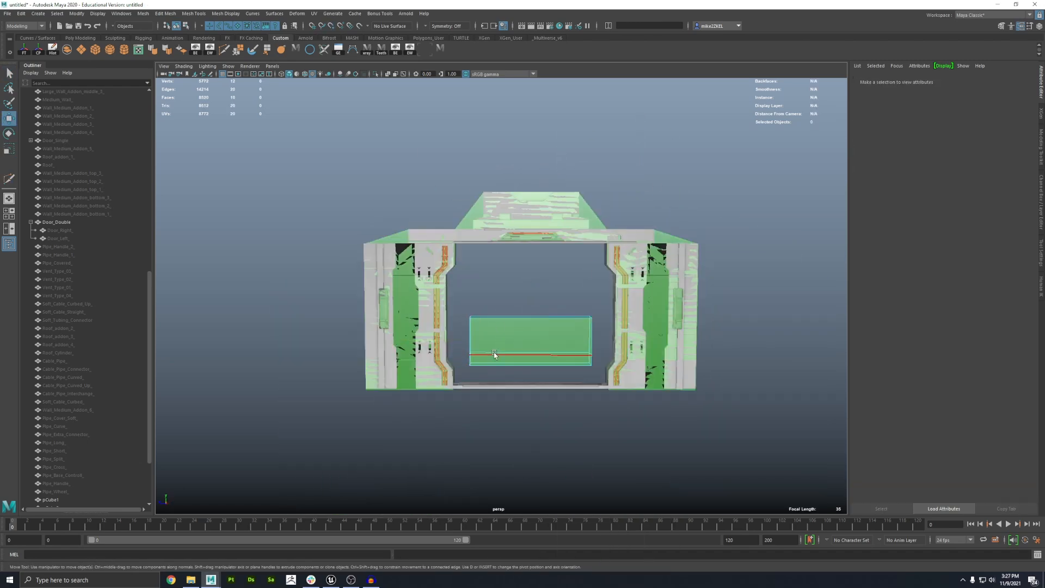
pyautogui.click(67, 238)
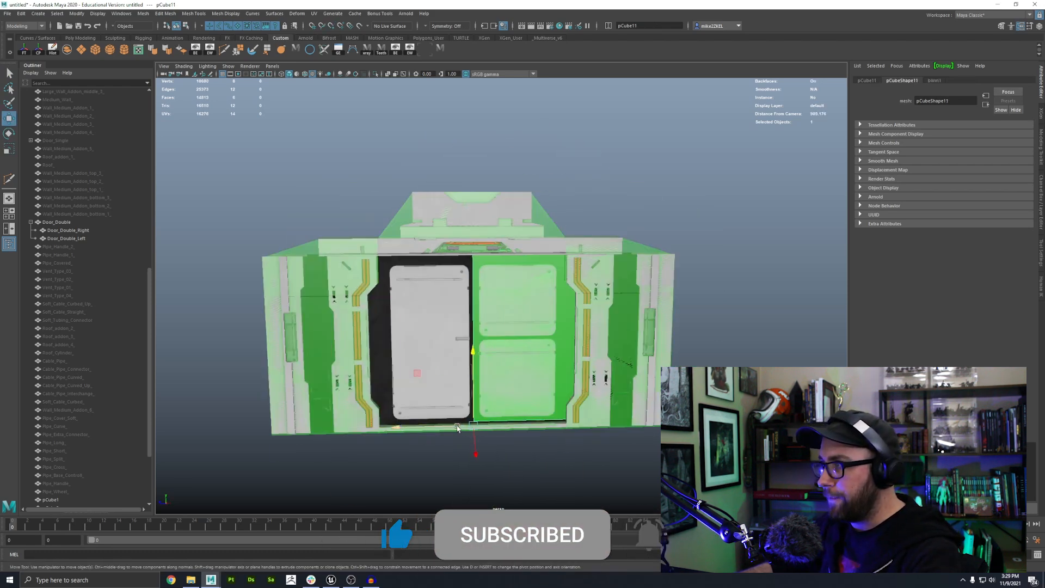
pyautogui.click(438, 313)
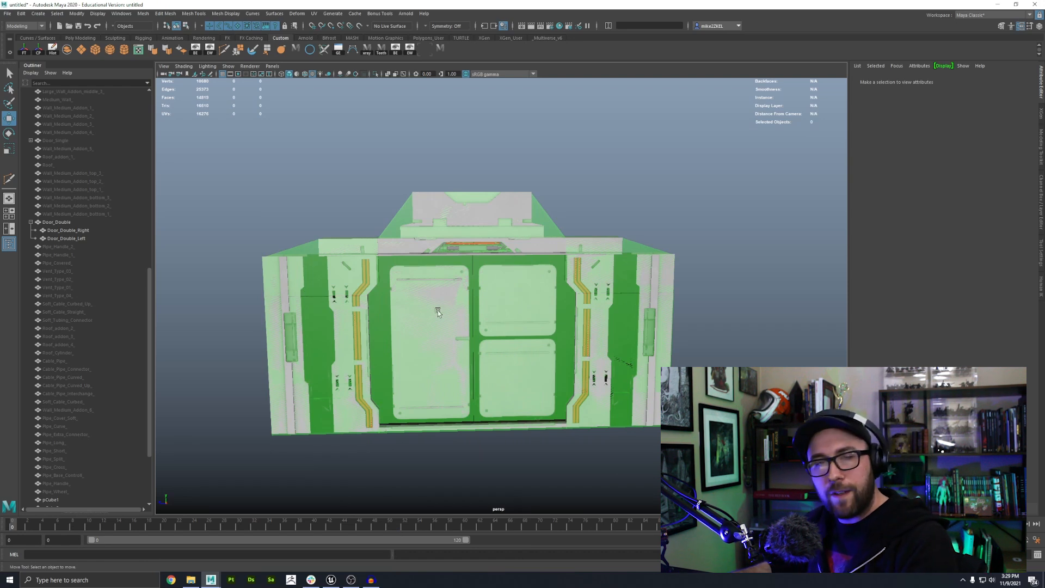
# Step: Select pCube1–pCube11 in the Outliner to review them, then clear the selection
pyautogui.click(50, 500)
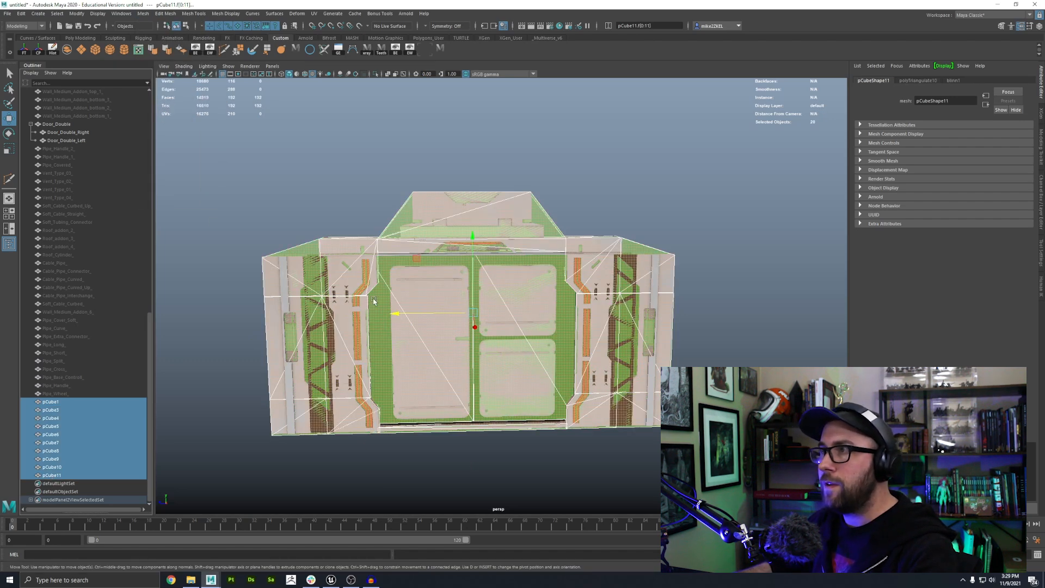
pyautogui.click(455, 182)
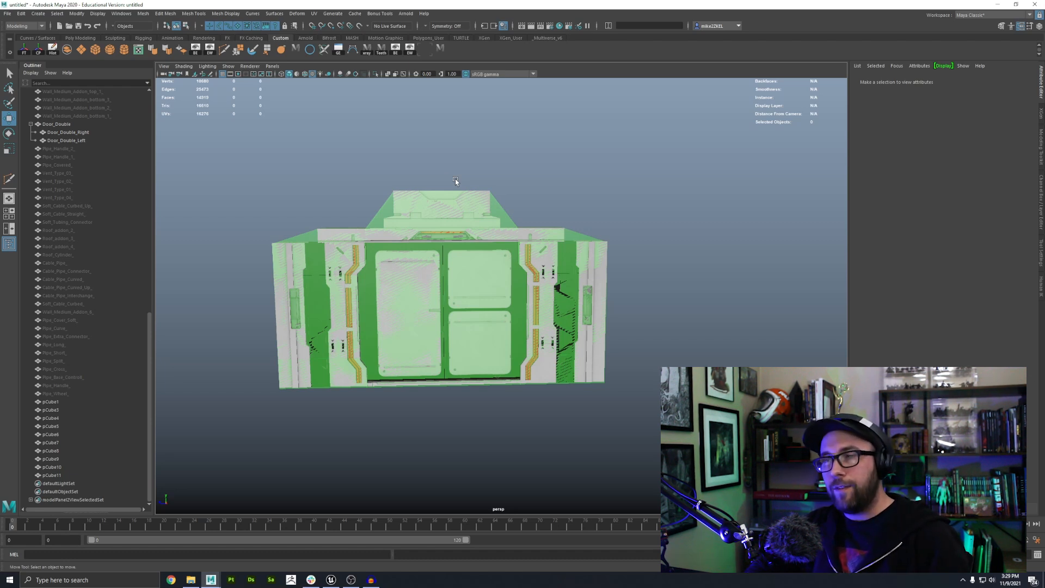
pyautogui.click(56, 124)
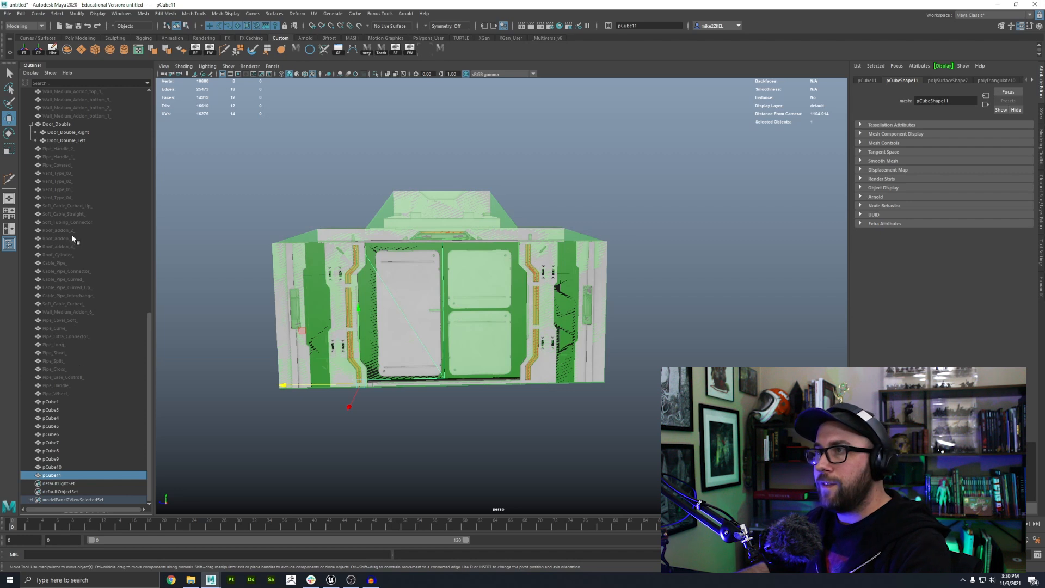
# Step: Select Door_Double and start renaming it in the Outliner
pyautogui.click(57, 124)
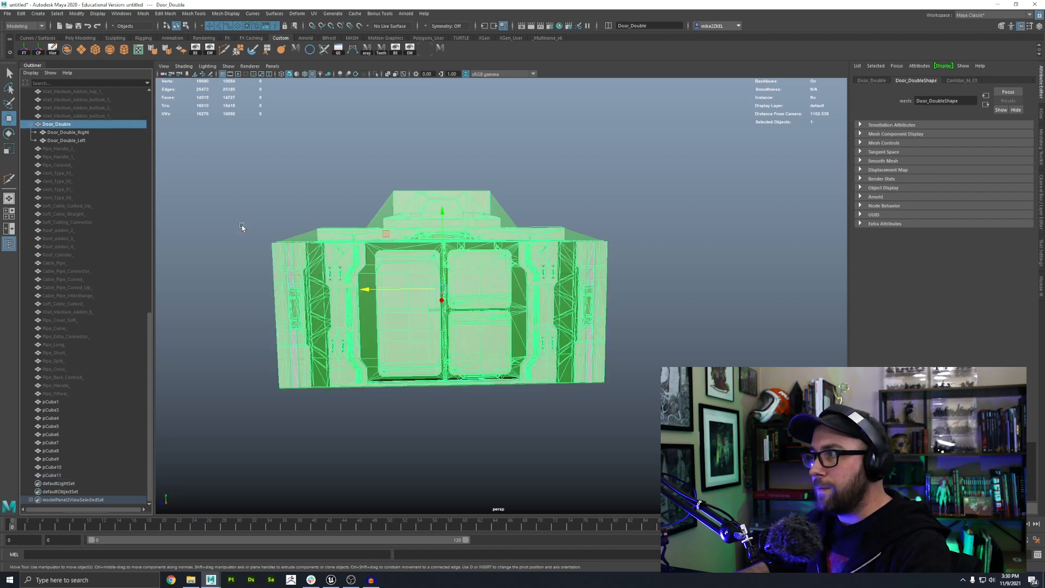
pyautogui.doubleClick(56, 124)
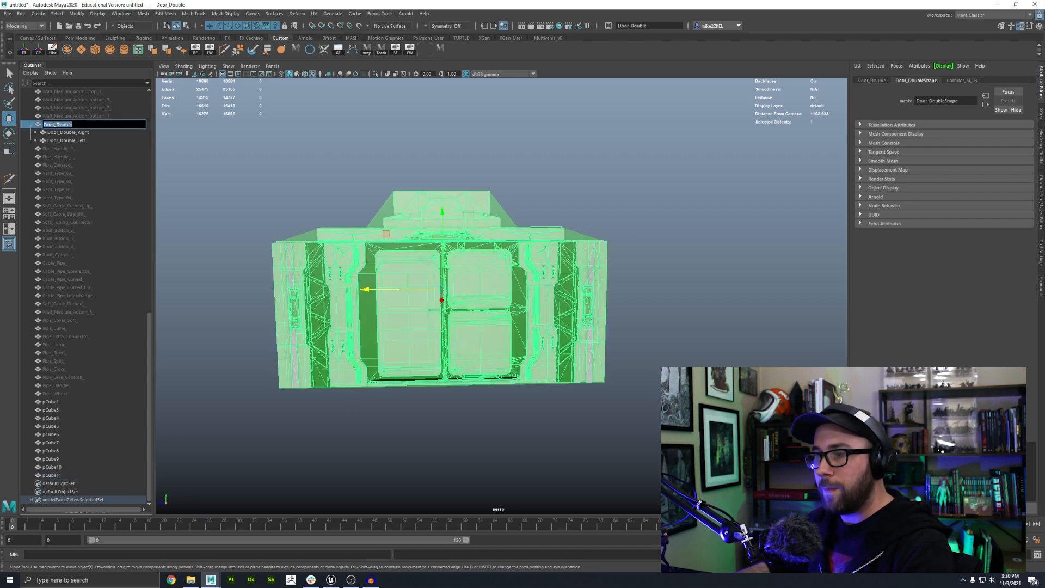
pyautogui.click(50, 401)
pyautogui.write('UCX_Door_Doubl')
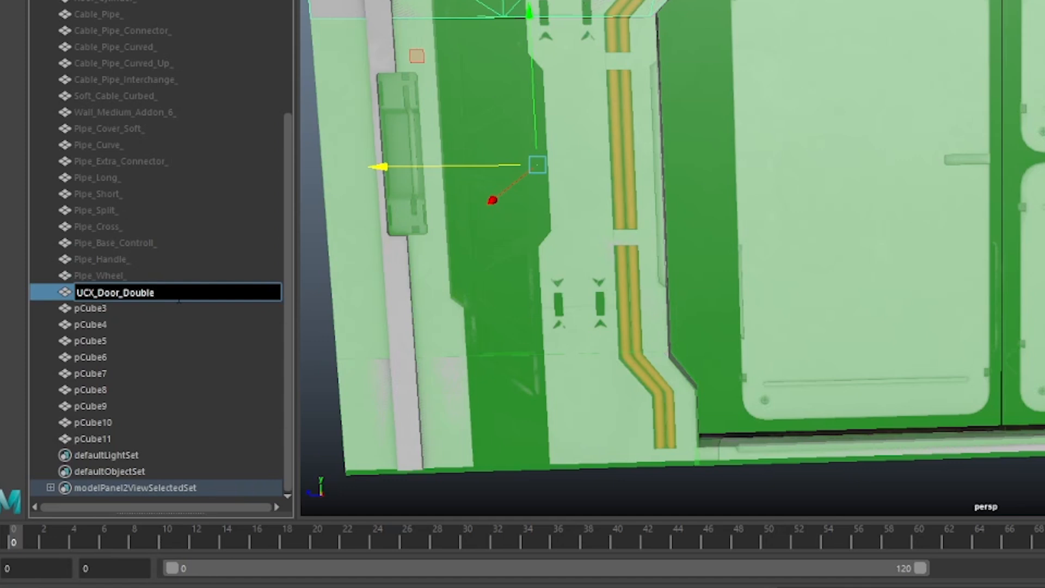
# Step: Rename the collision cube to UCX_Door_Double_00 and select the next cube
pyautogui.write('_00')
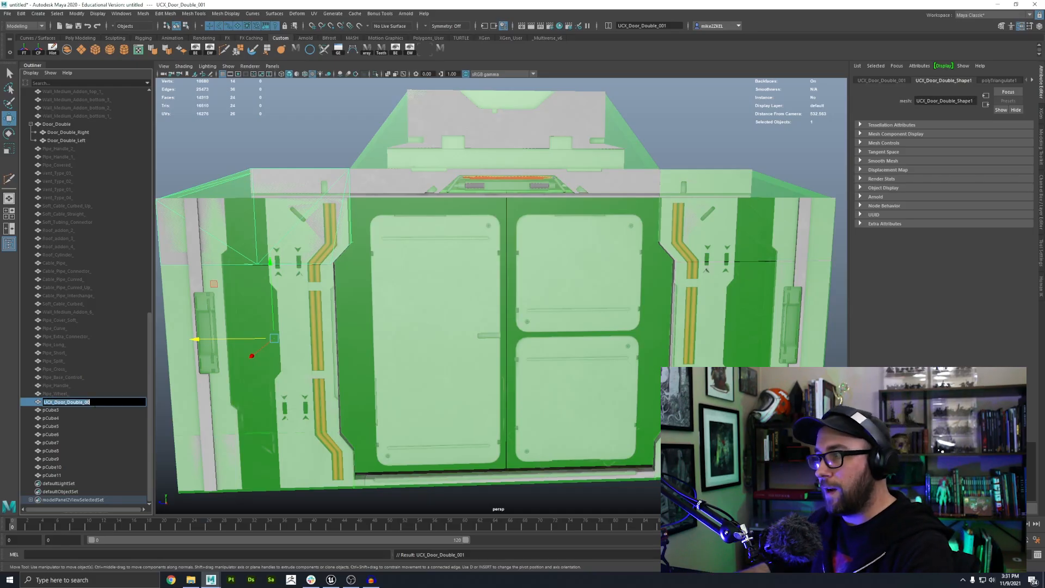
pyautogui.click(50, 410)
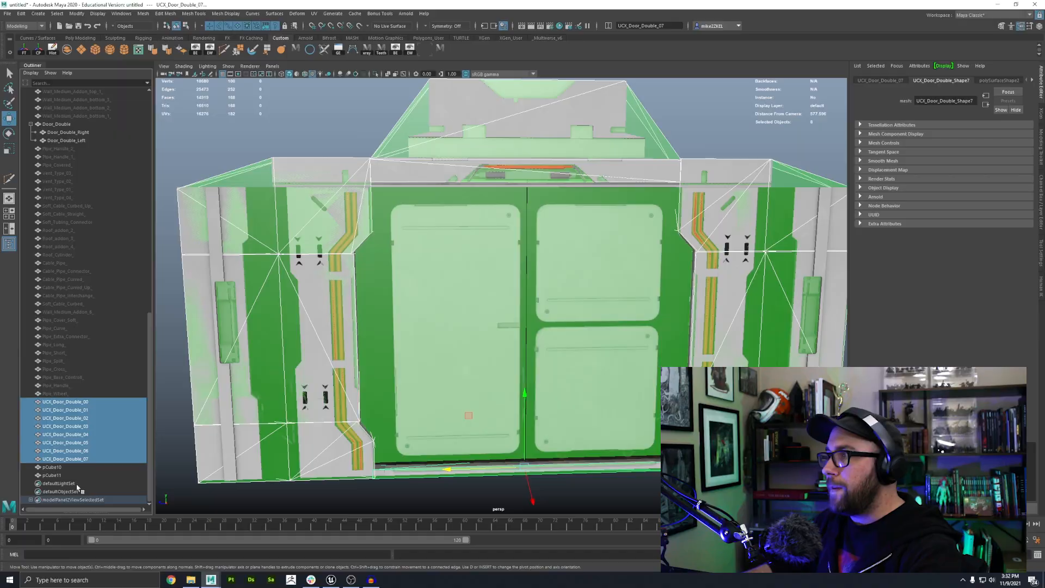
pyautogui.click(52, 467)
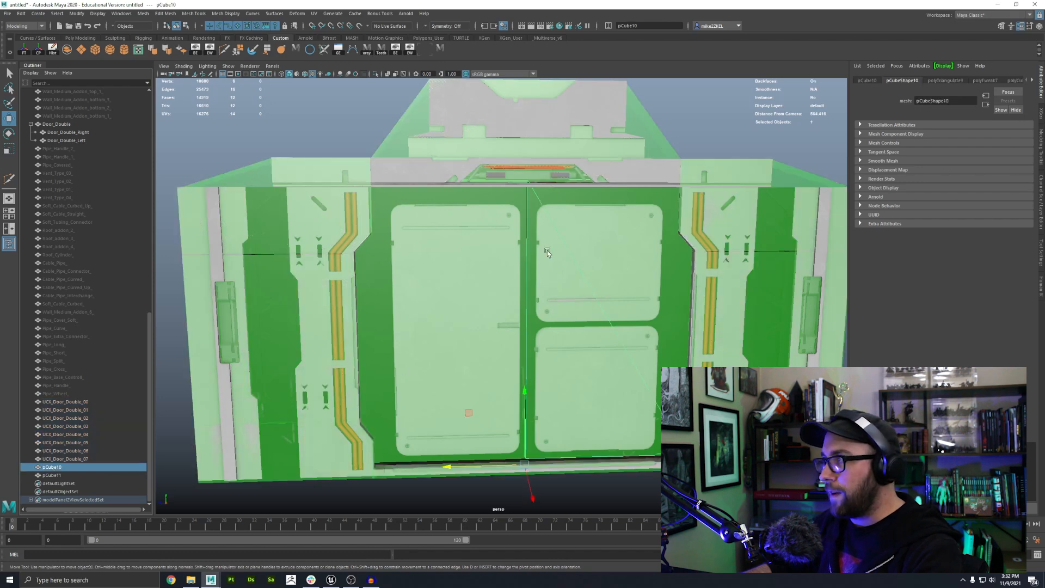
pyautogui.moveTo(571, 402)
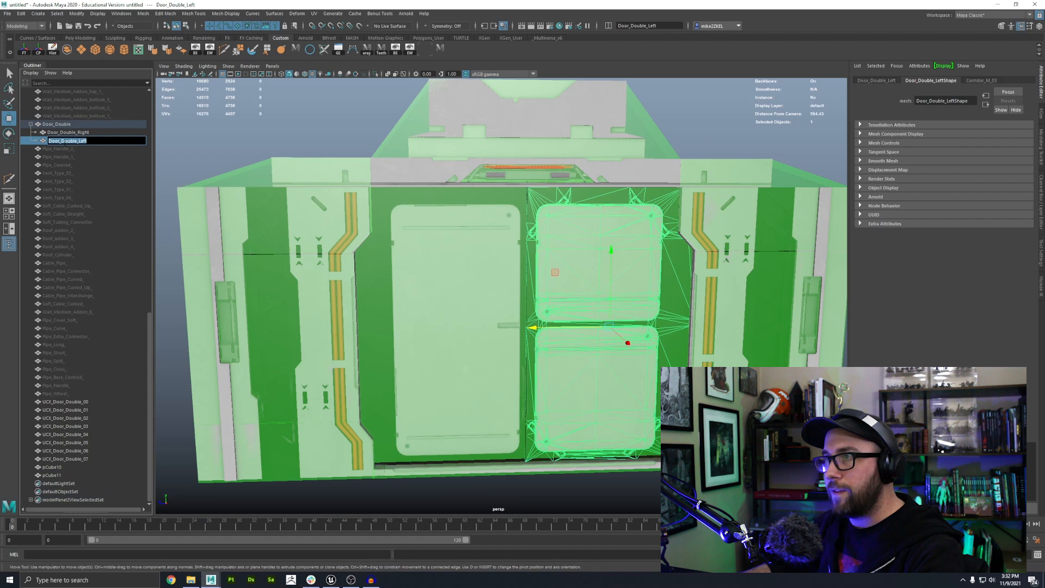
pyautogui.click(51, 475)
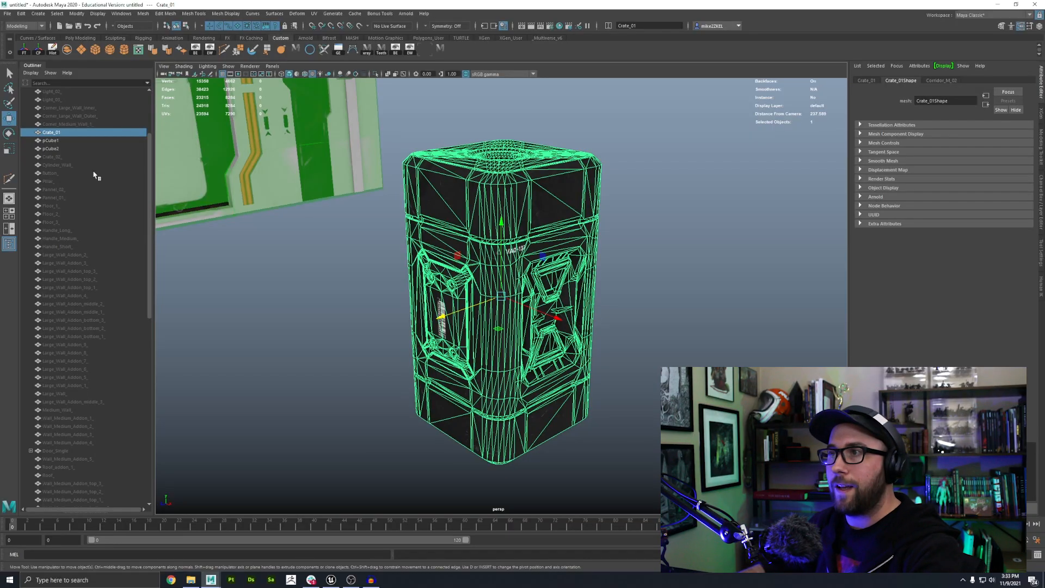
pyautogui.moveTo(159, 157)
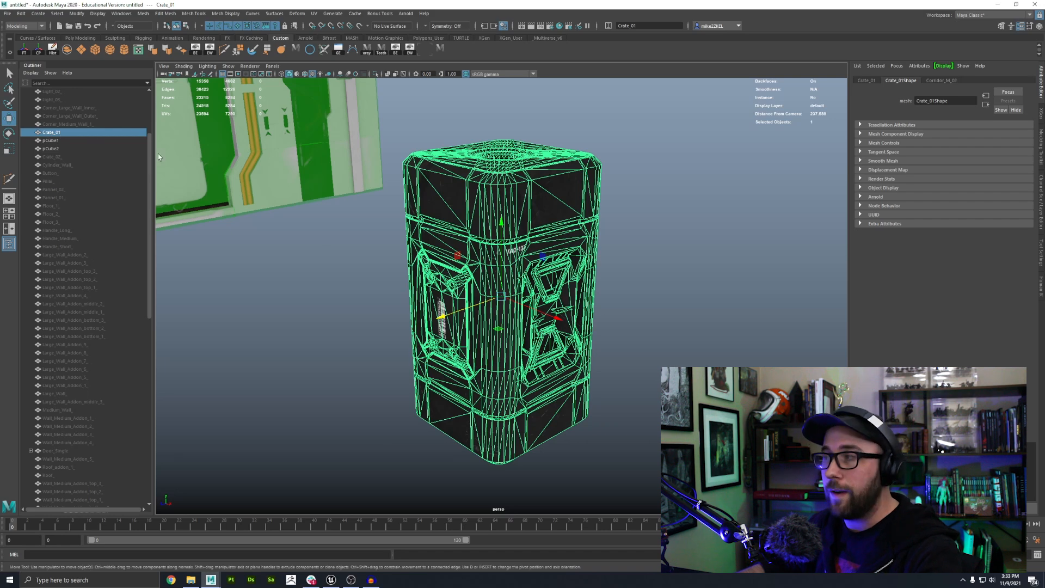
# Step: Rename the crate's collision mesh to UCX_Crate_01_00
pyautogui.click(51, 148)
pyautogui.write('UCX_Crate_01_')
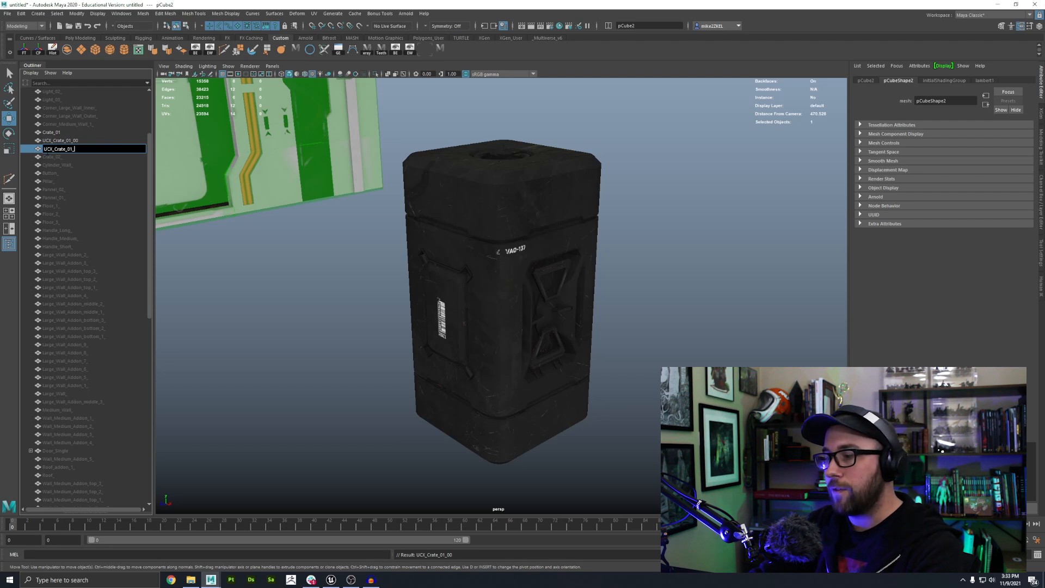
pyautogui.click(56, 124)
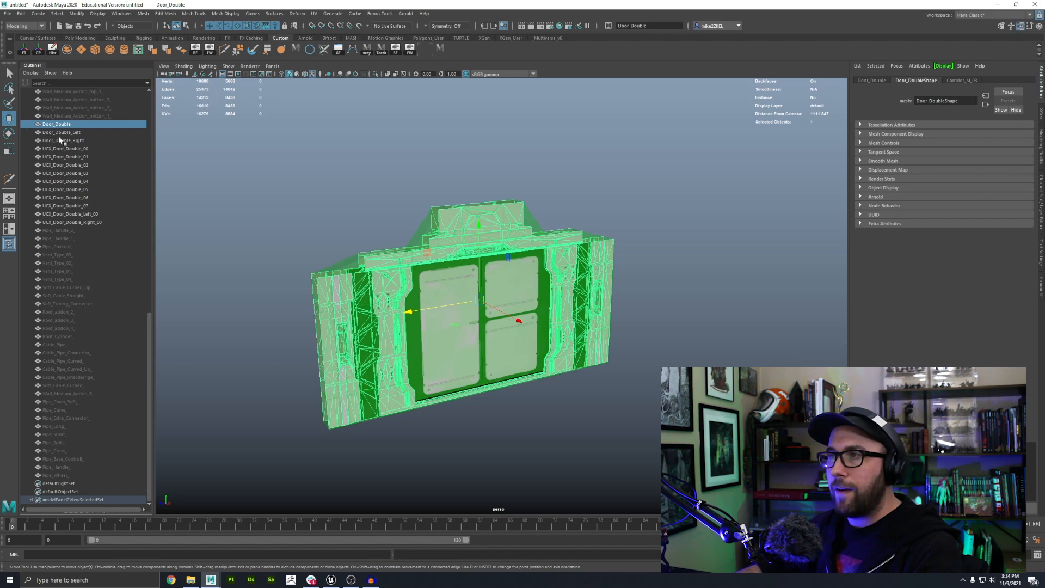
# Step: Export Door_Double with its UCX meshes as DoubleDoors FBX to the desktop
pyautogui.click(64, 140)
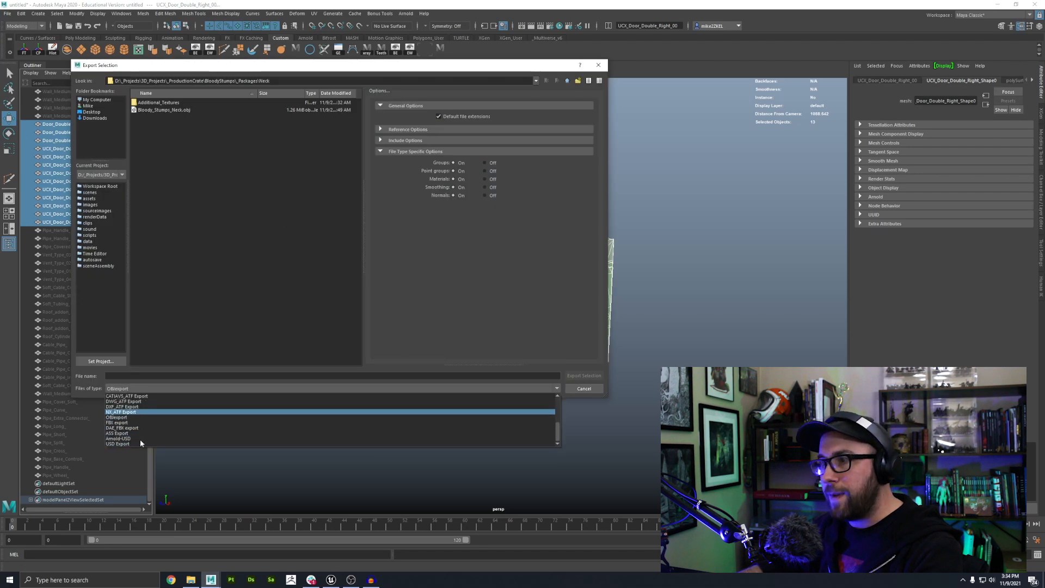
pyautogui.click(120, 423)
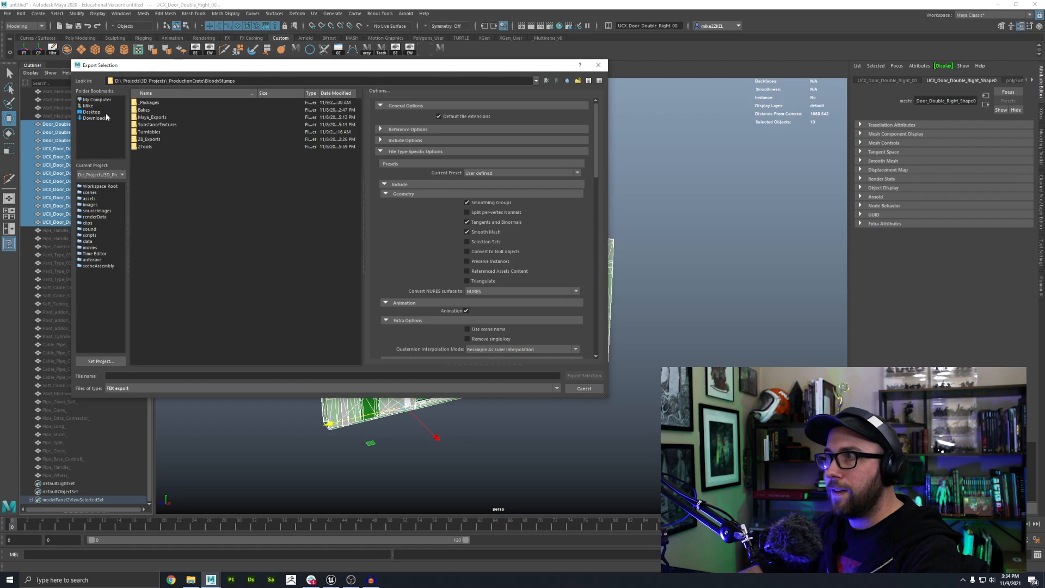
pyautogui.click(583, 375)
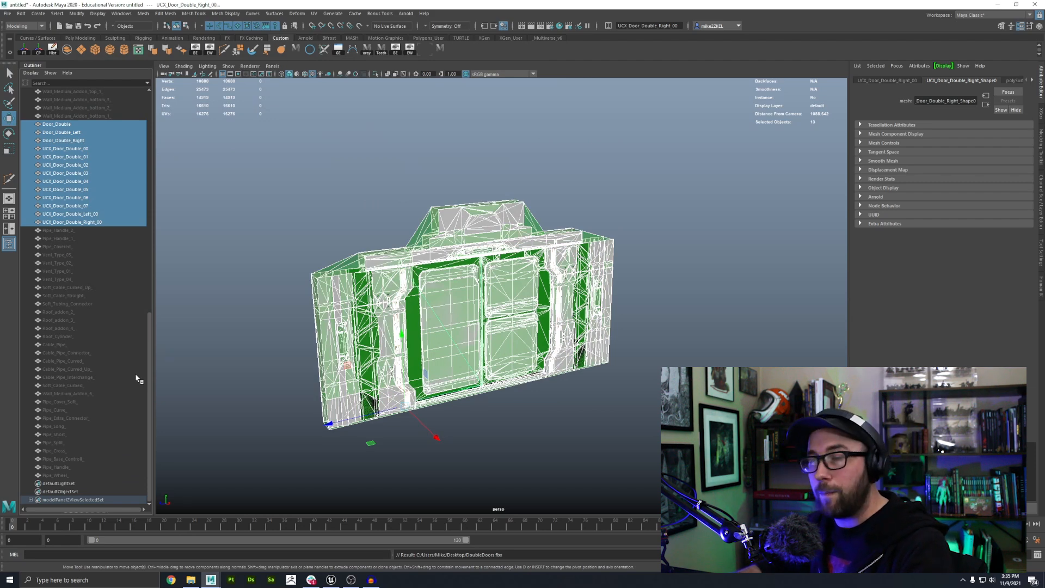
pyautogui.click(254, 186)
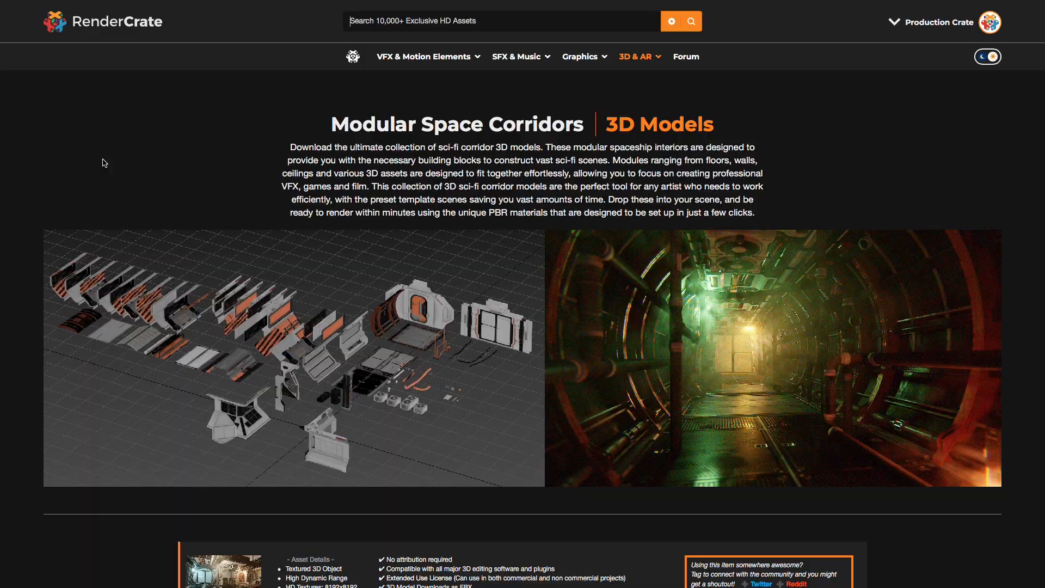
# Step: Scroll the RenderCrate corridor page to the HD Download Format section and switch windows
pyautogui.scroll(-3)
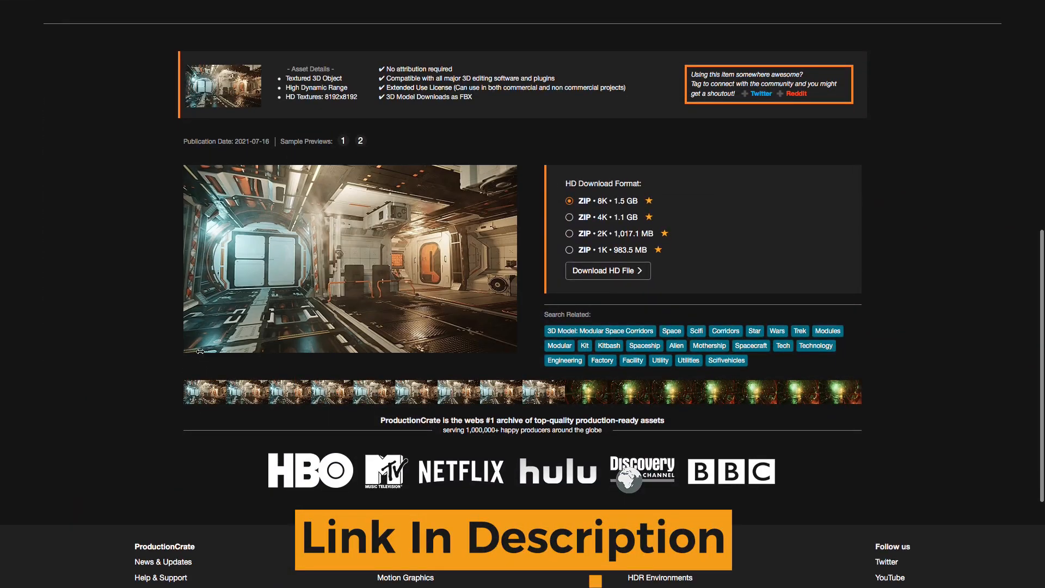
pyautogui.click(391, 579)
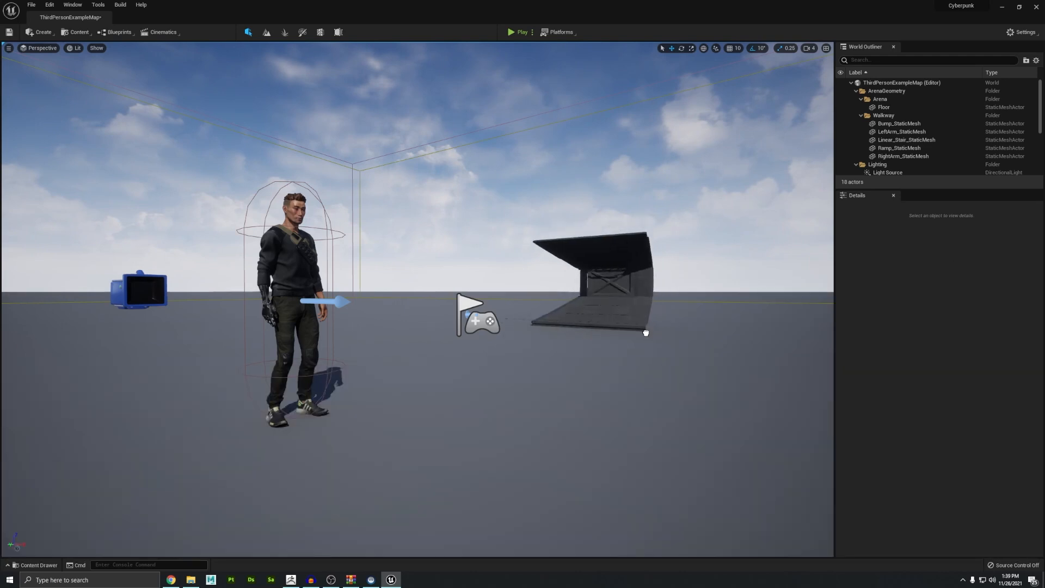
pyautogui.click(511, 32)
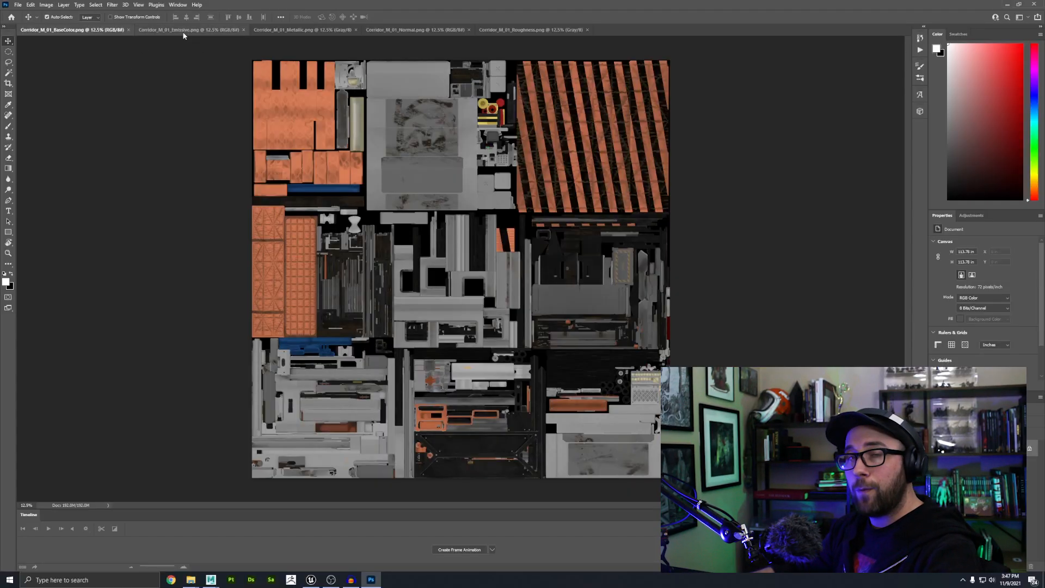
# Step: Halve the 4096-pixel base colour map via Image Size
pyautogui.click(414, 30)
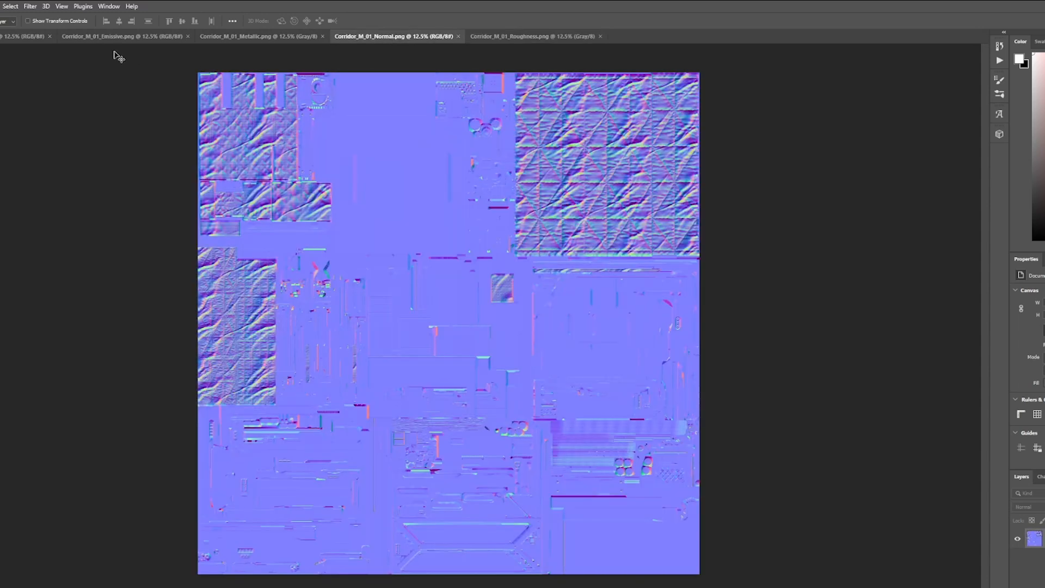
pyautogui.click(124, 36)
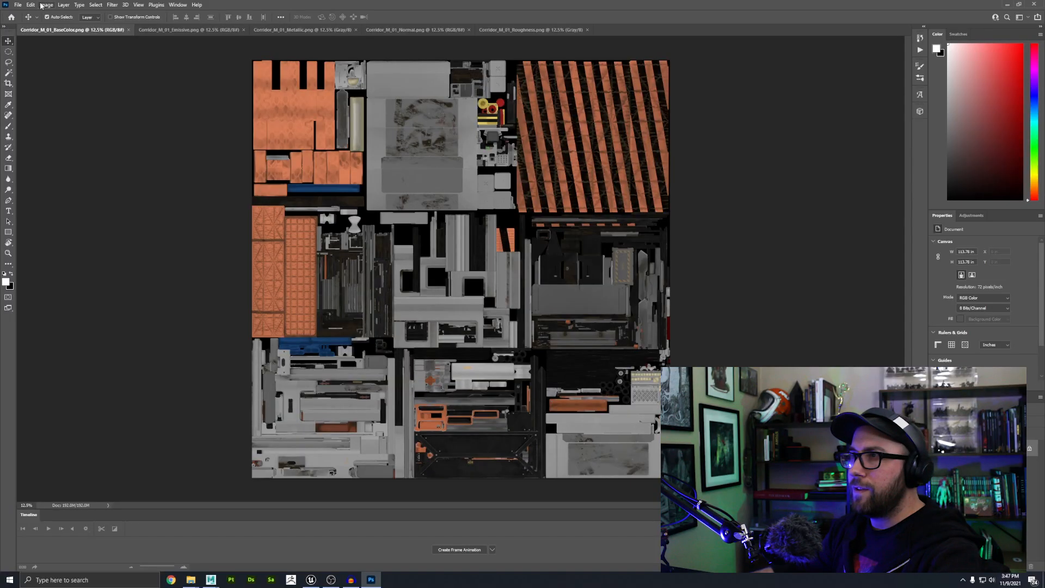
pyautogui.click(45, 4)
pyautogui.write('4096')
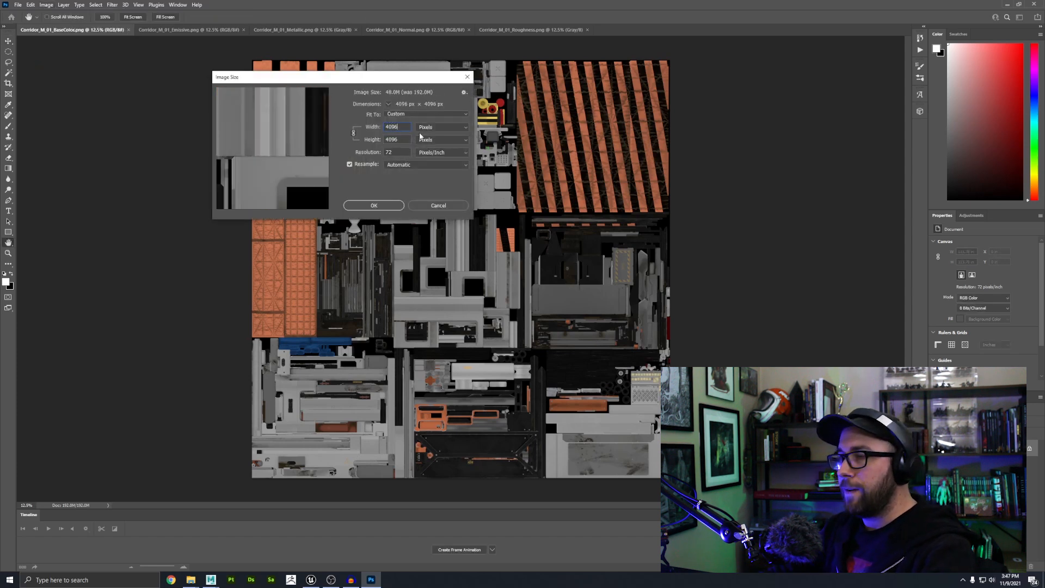
pyautogui.click(373, 204)
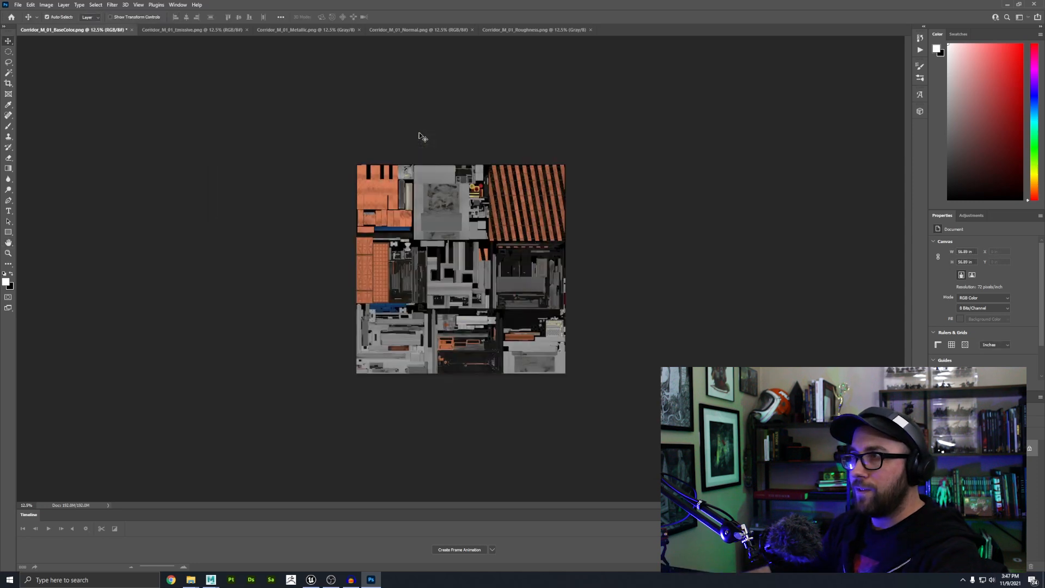
# Step: Halve the emissive and normal maps the same way and view the base colour RGB channel
pyautogui.click(45, 4)
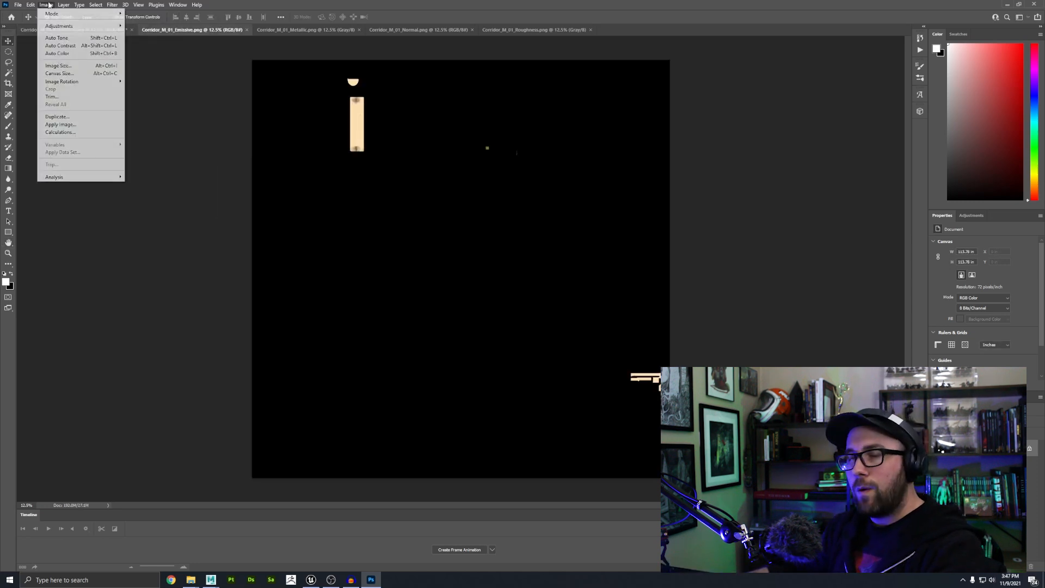
pyautogui.click(58, 65)
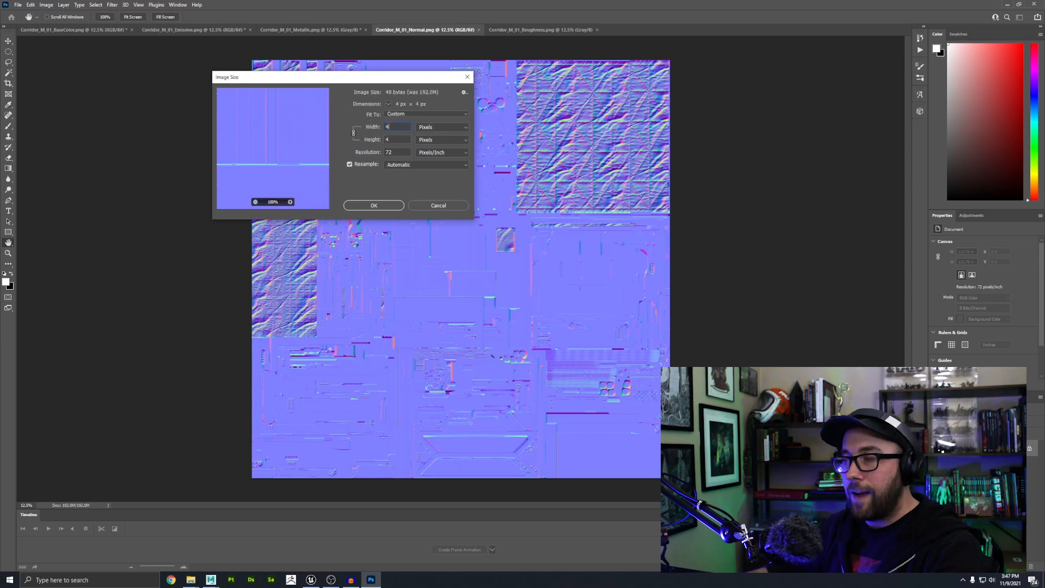
pyautogui.click(373, 206)
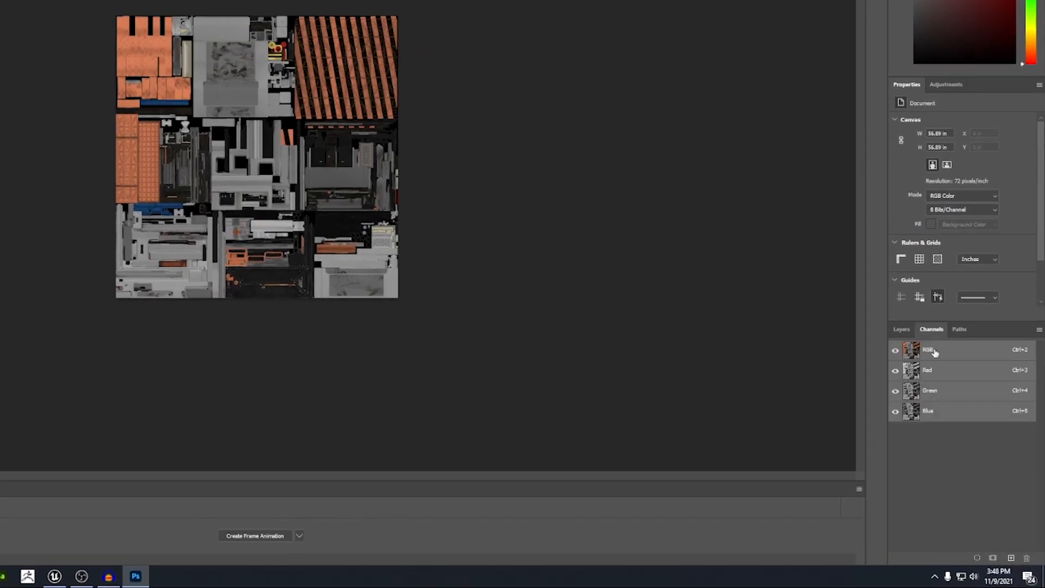
pyautogui.click(126, 38)
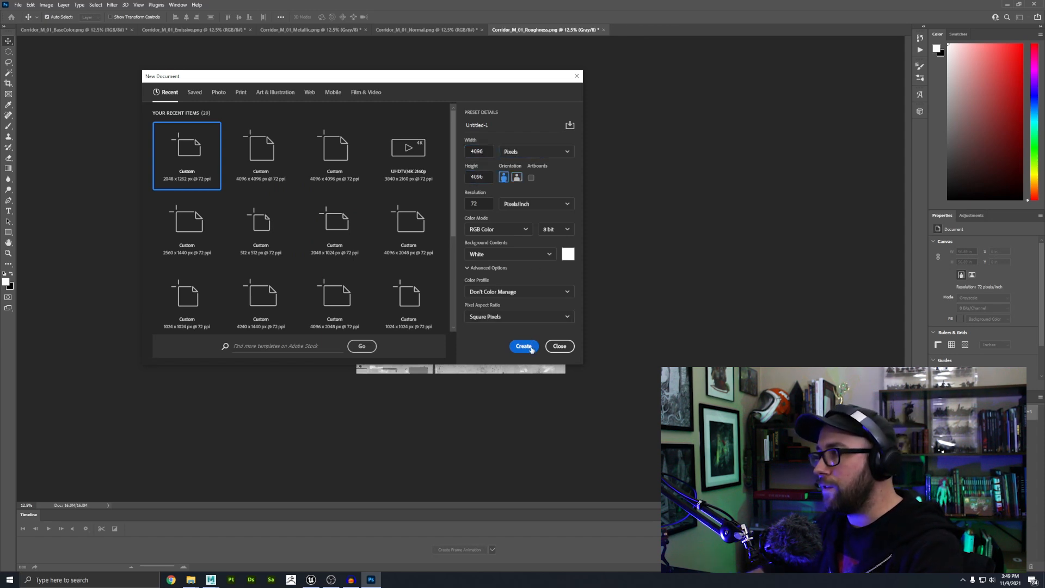
# Step: Create a 4096x4096 document and pack roughness into green and metallic into blue channels
pyautogui.click(523, 346)
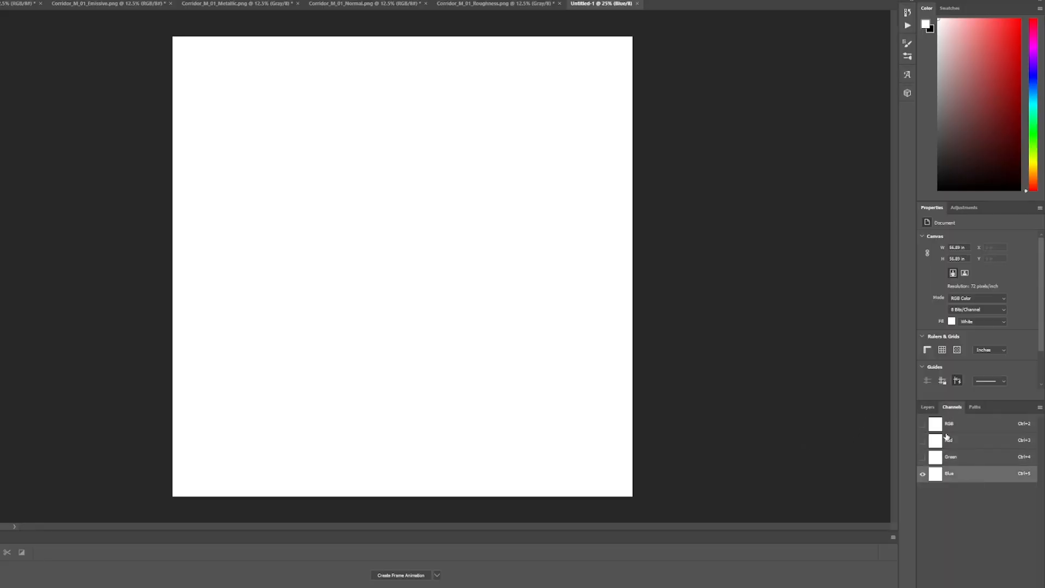
pyautogui.click(948, 439)
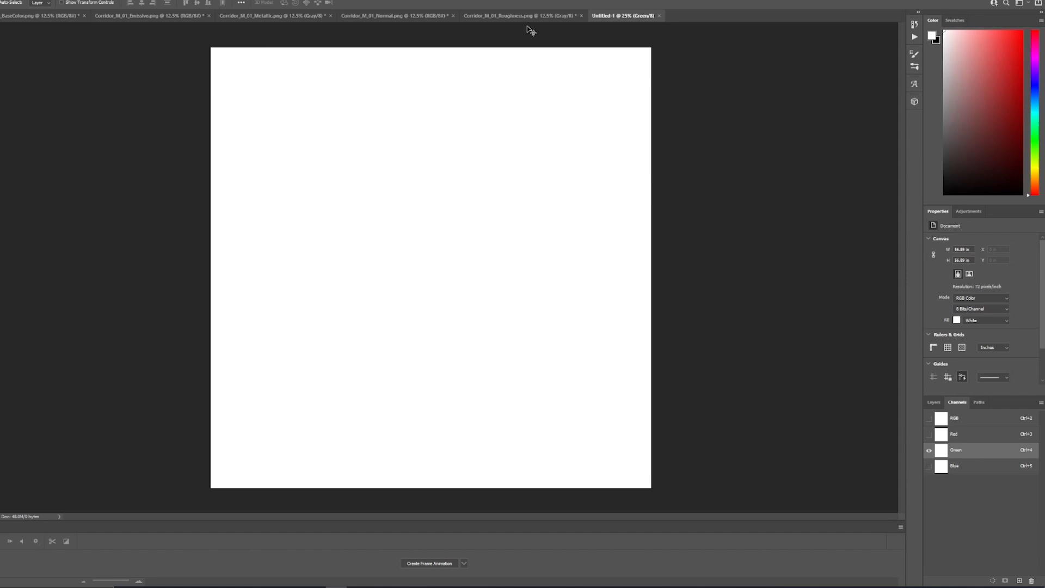
pyautogui.click(521, 16)
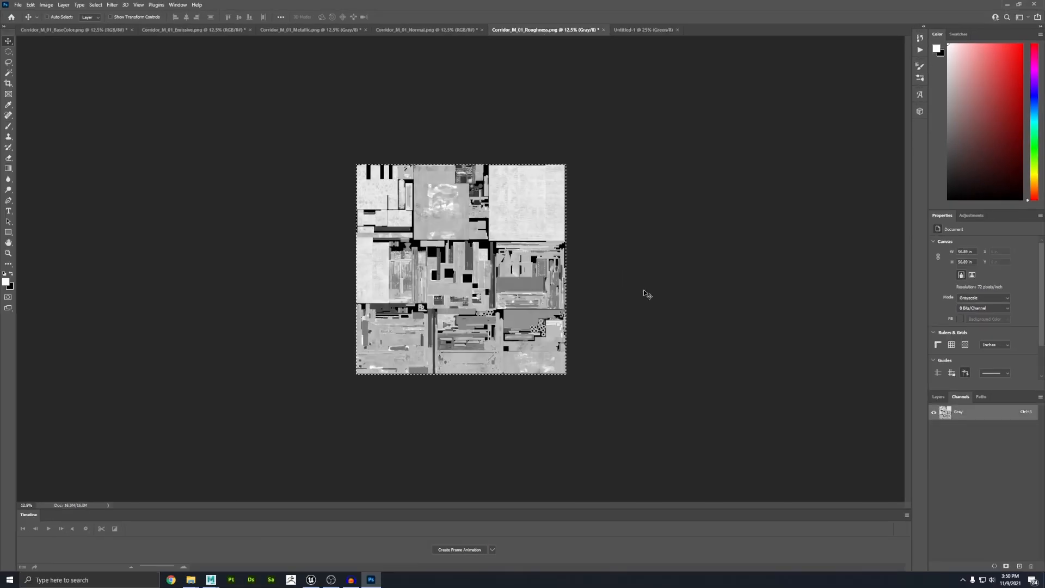
pyautogui.click(642, 30)
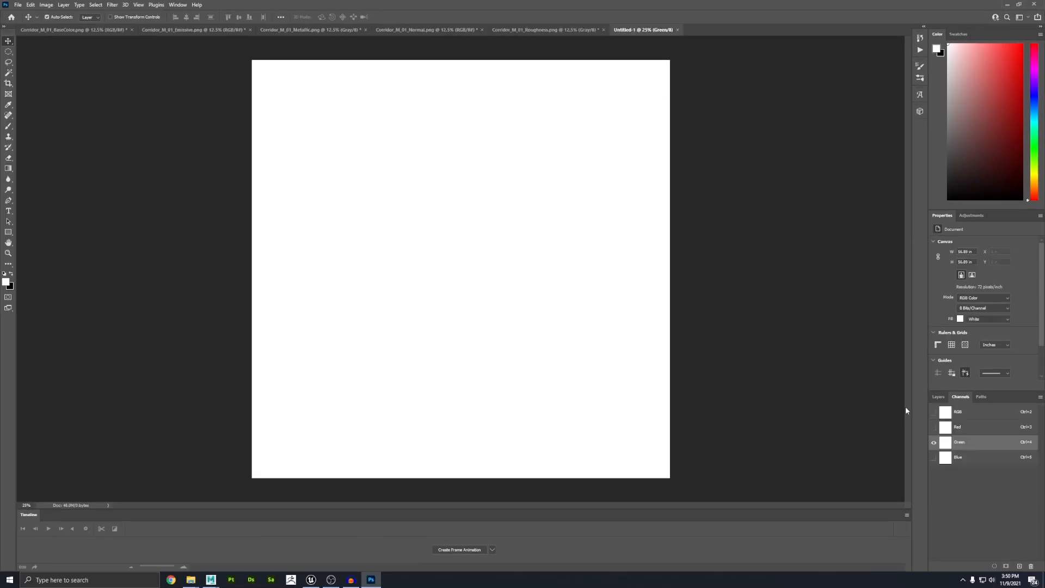
pyautogui.click(310, 30)
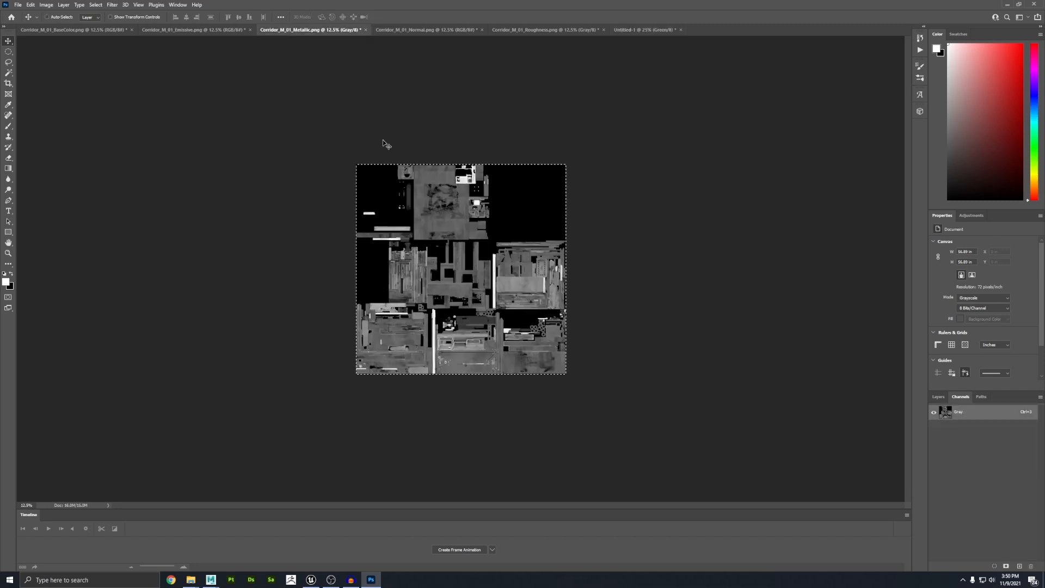
pyautogui.click(643, 29)
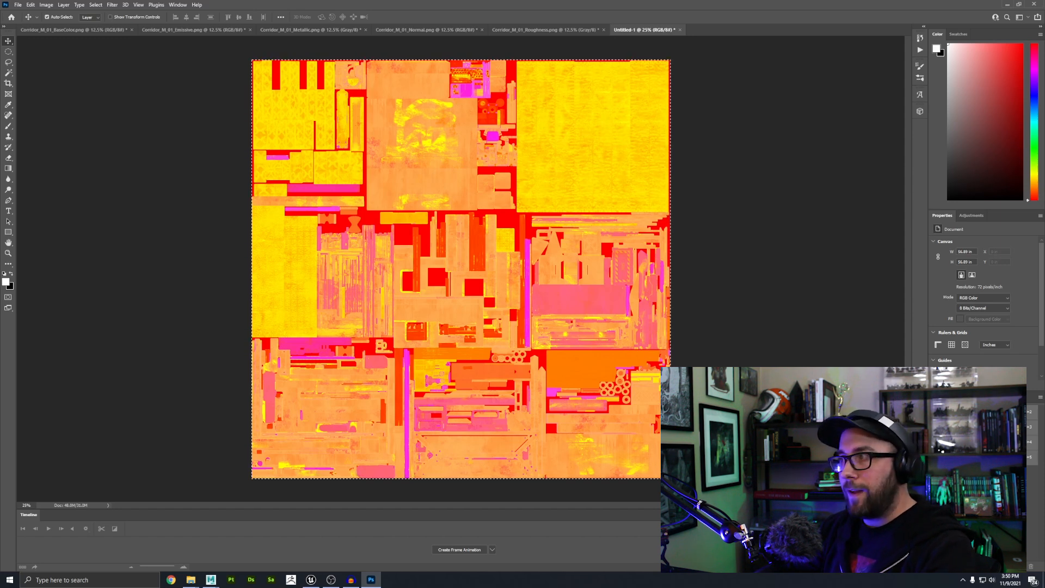
# Step: Save the emissive and normal maps as PNGs into the DoubleDoorsExample folder
pyautogui.click(71, 29)
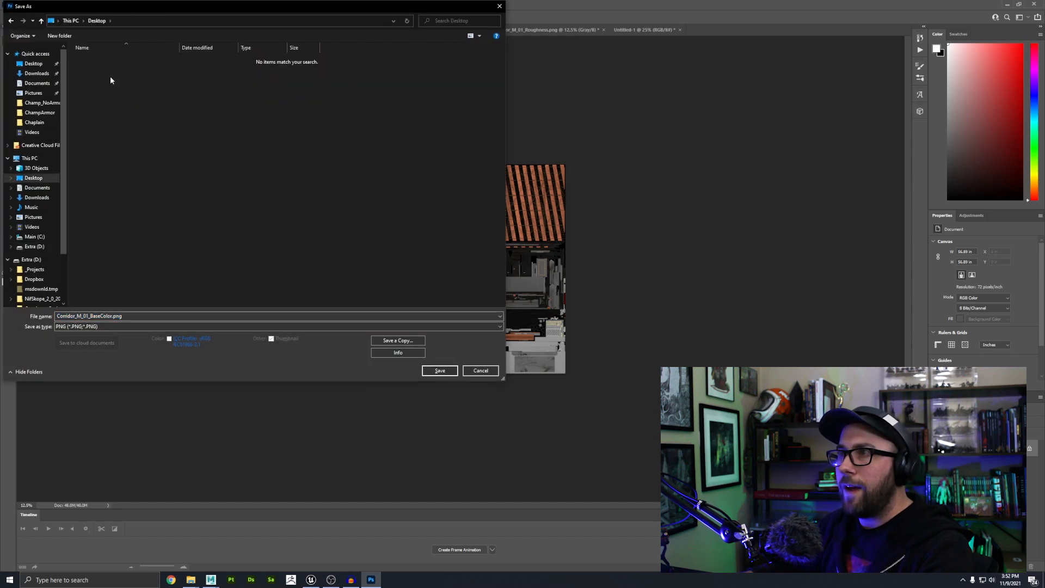
pyautogui.click(438, 370)
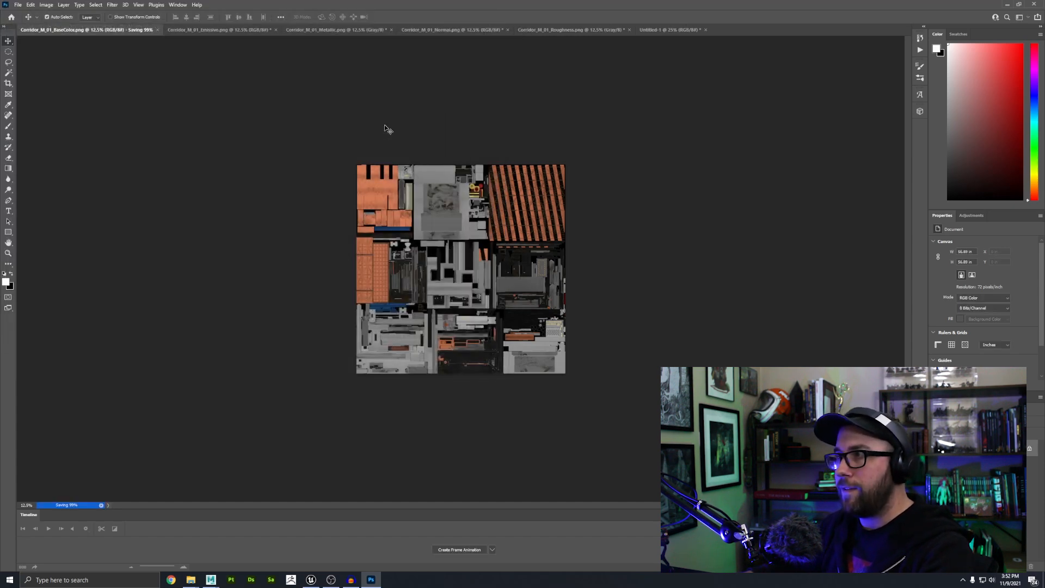
pyautogui.click(304, 29)
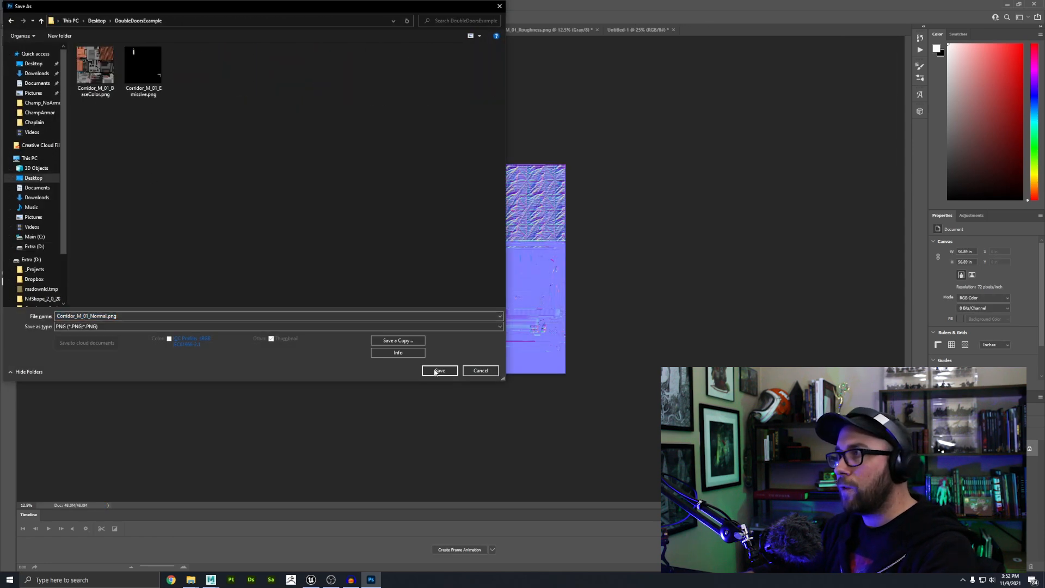
pyautogui.click(439, 370)
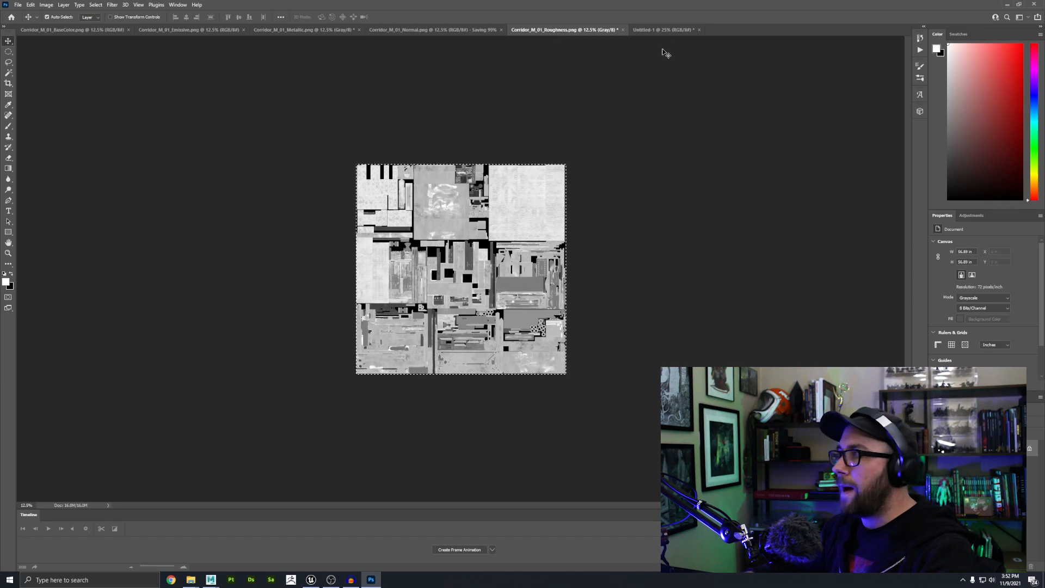
# Step: Save the packed map as Corridor_M_01_ORM.png in the same folder
pyautogui.click(633, 29)
pyautogui.write('Corridor_M_01_ORM.png')
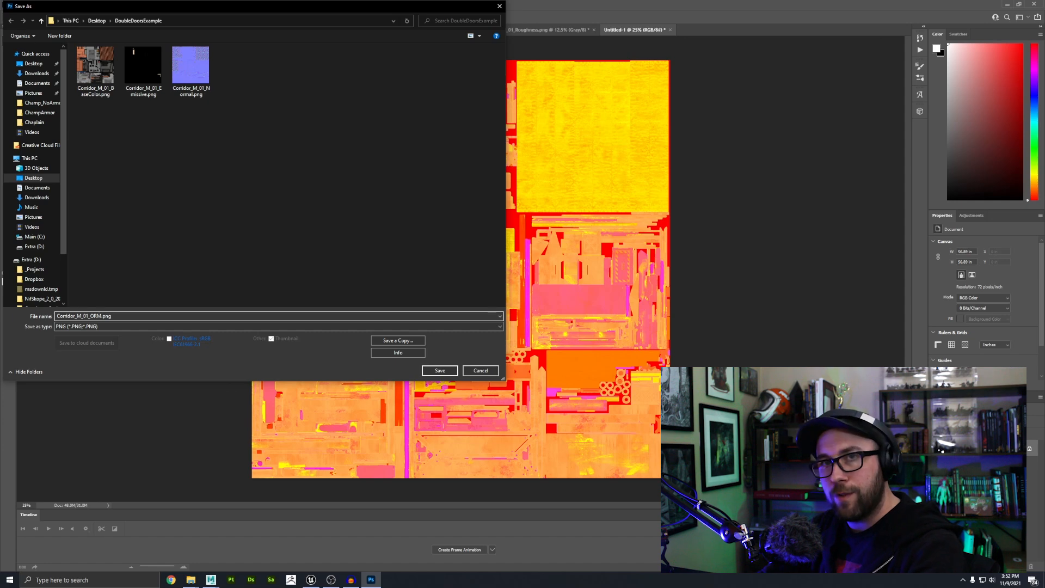
pyautogui.click(438, 370)
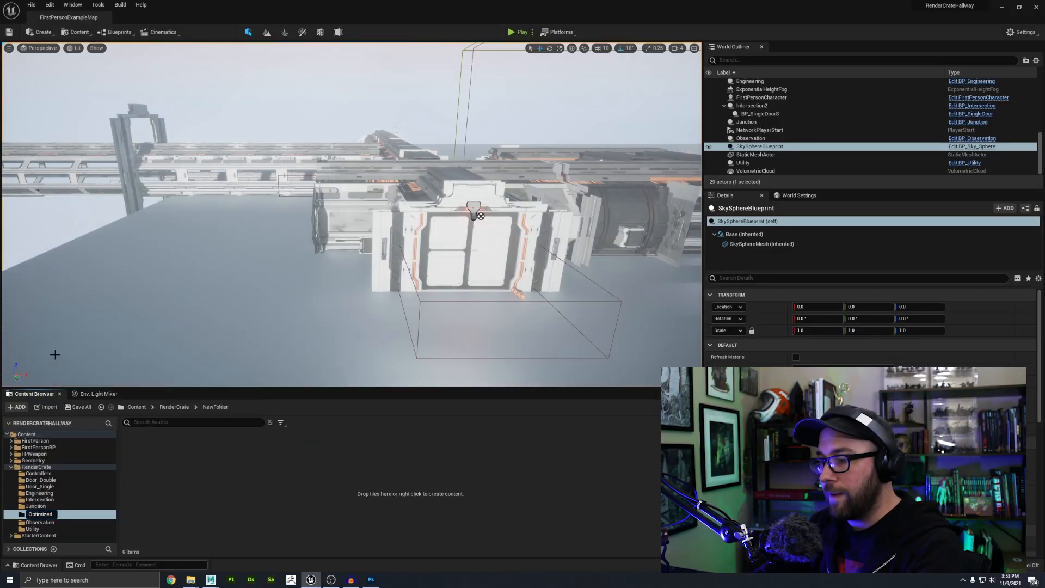
# Step: Import DoubleDoors.fbx into the Optimized folder, yielding the frame and two door leaf meshes
pyautogui.click(20, 406)
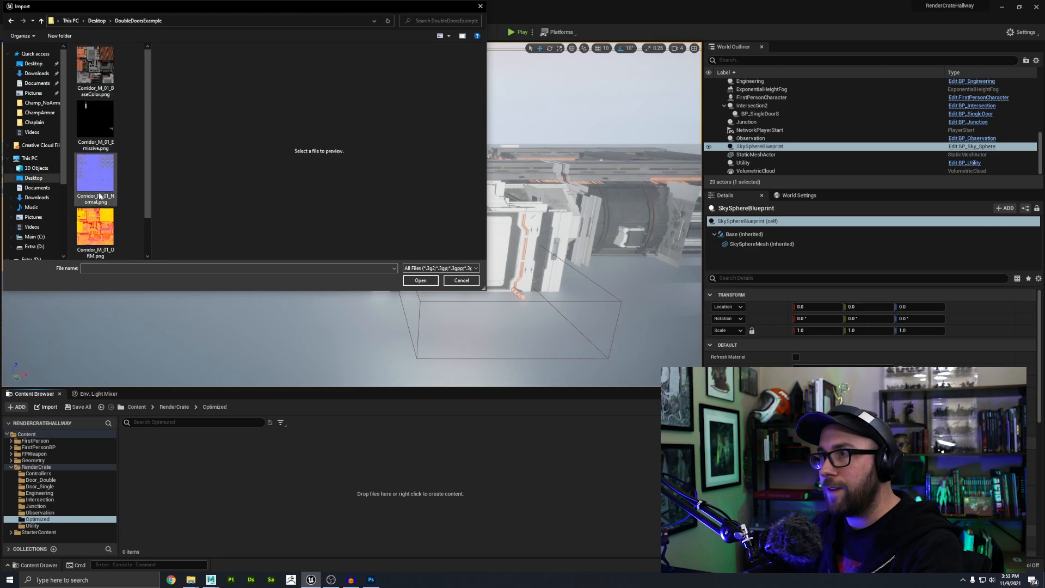
pyautogui.click(98, 233)
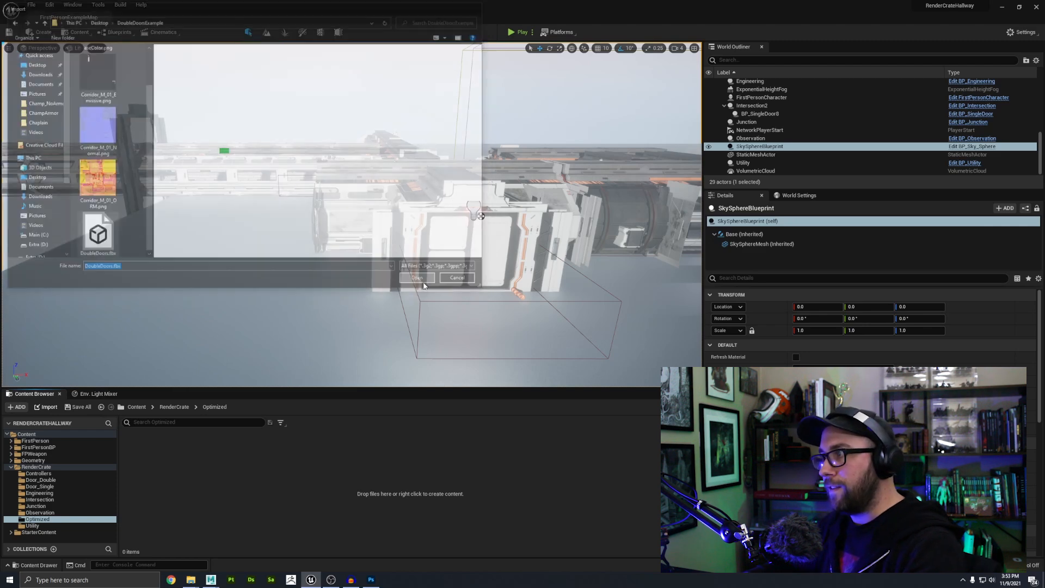
pyautogui.click(416, 278)
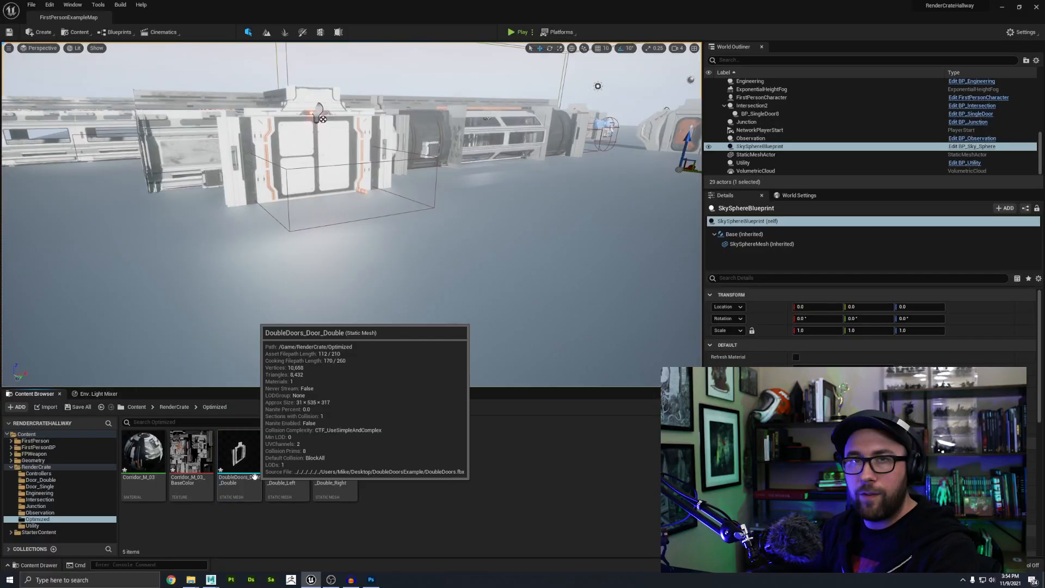
pyautogui.click(334, 452)
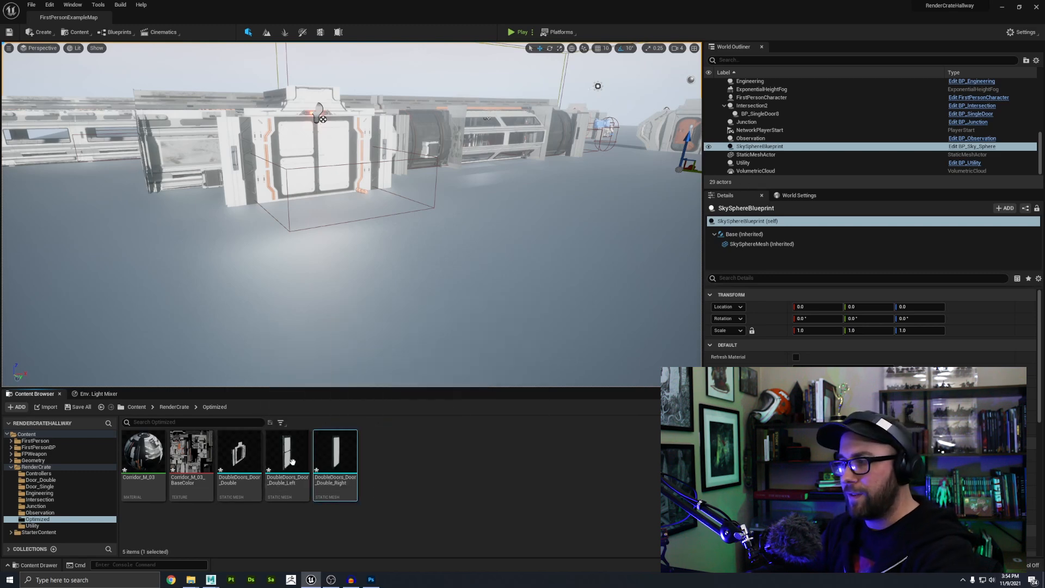
pyautogui.moveTo(142, 450)
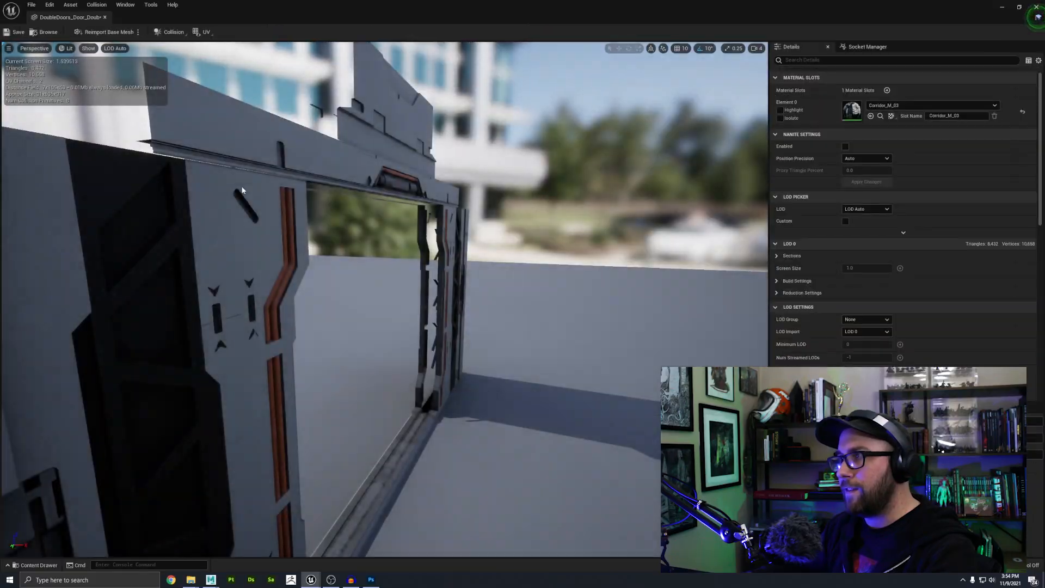
# Step: Show Simple Collision on the door frame mesh, verify the green hulls, and close its viewer
pyautogui.click(88, 48)
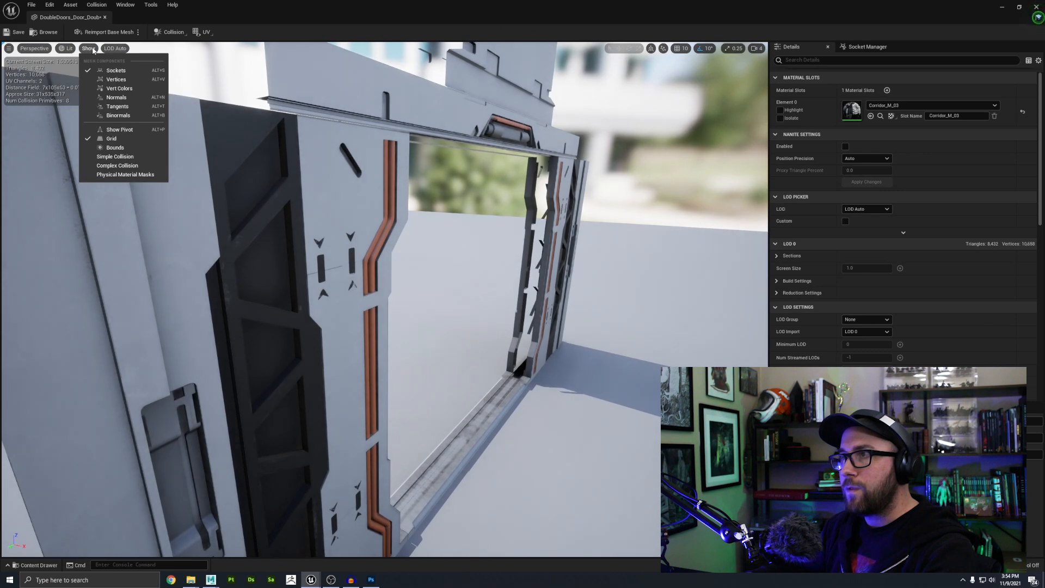
pyautogui.click(114, 147)
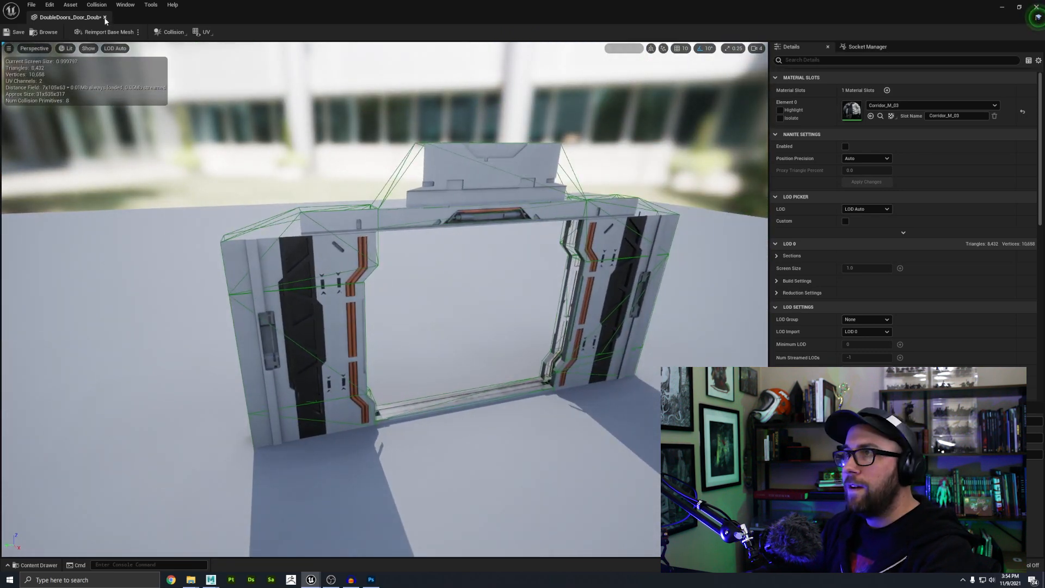
pyautogui.click(105, 17)
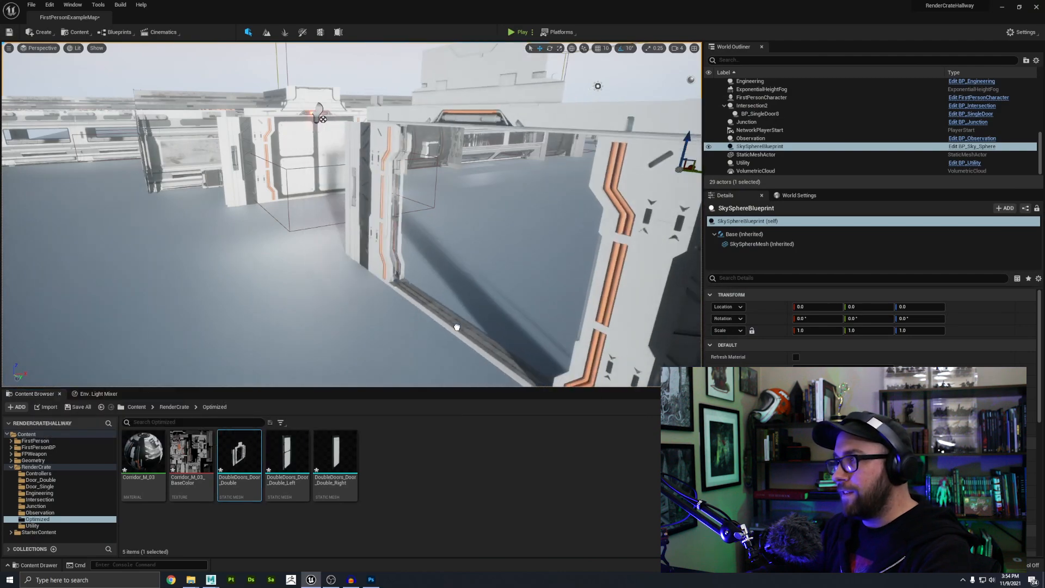
# Step: Assemble the frame and both door leaves at one spot in the level, checking against the Maya scene
pyautogui.click(522, 32)
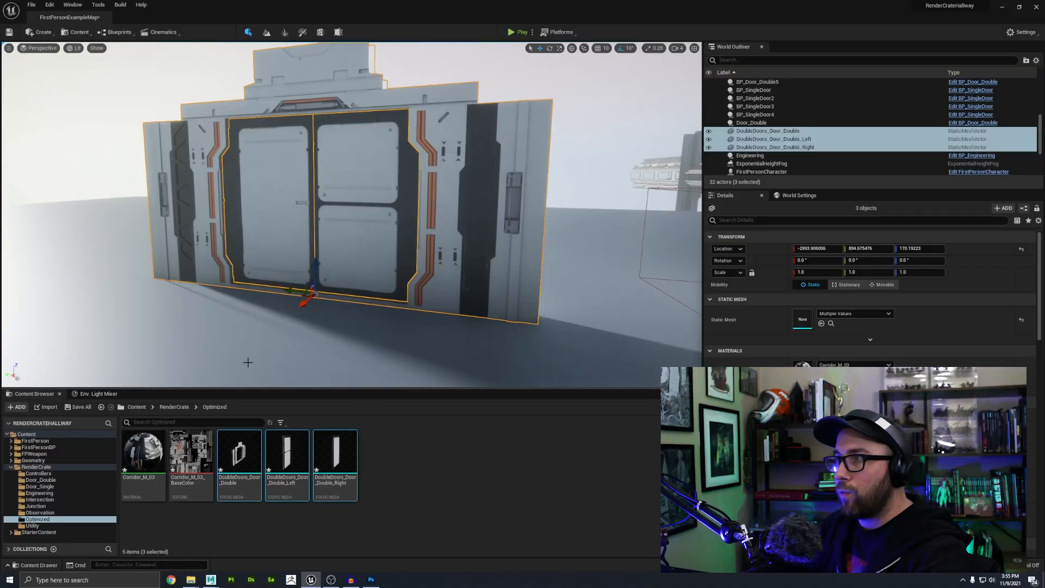
pyautogui.click(210, 579)
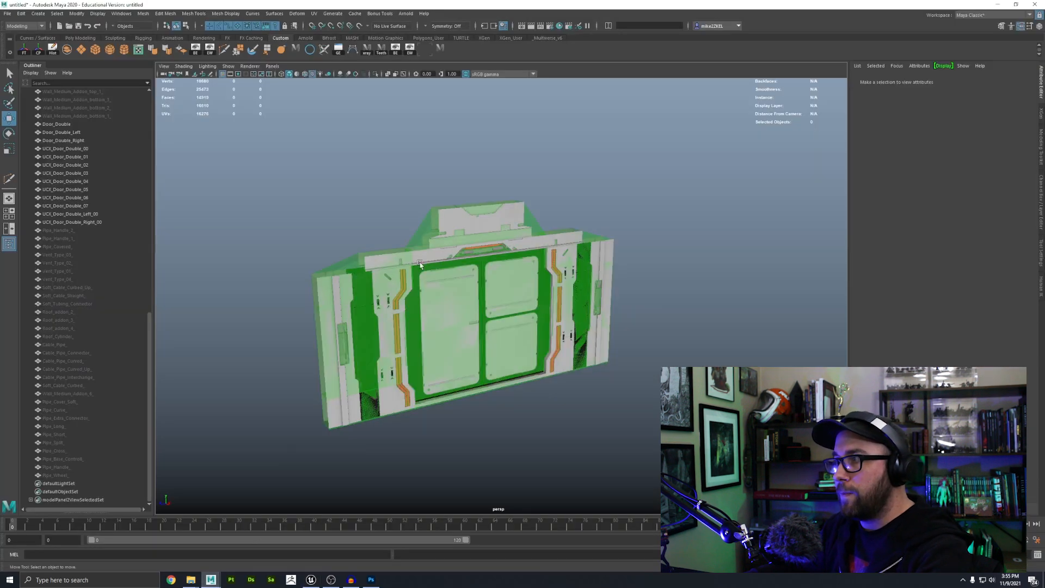
pyautogui.moveTo(366, 572)
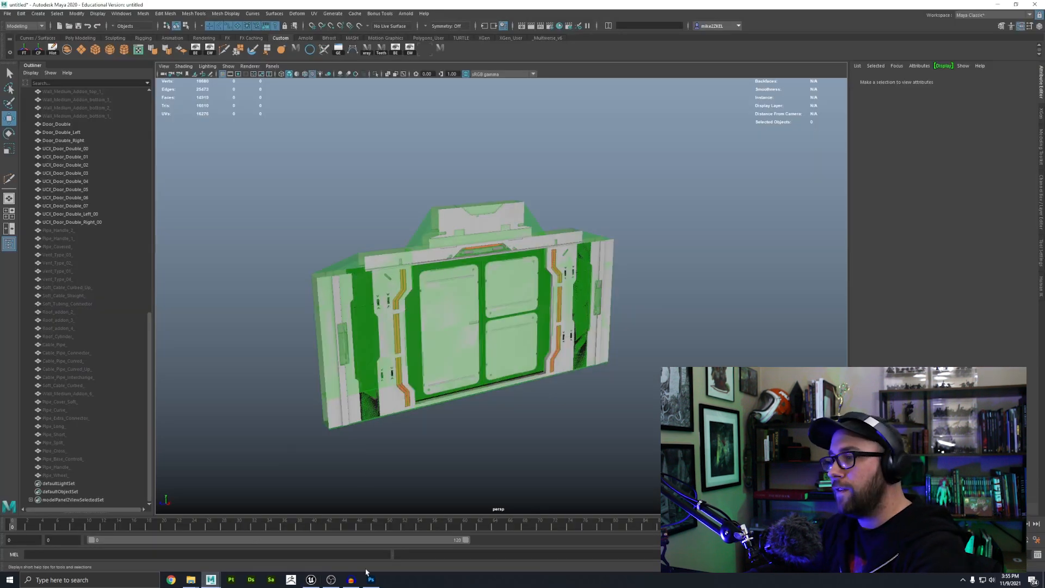
pyautogui.click(311, 579)
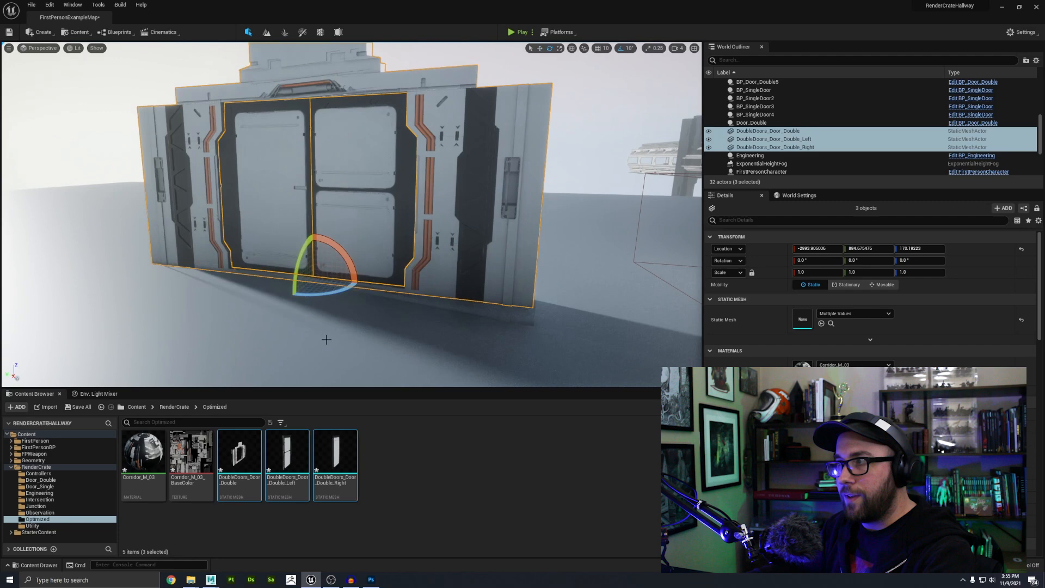
pyautogui.click(230, 579)
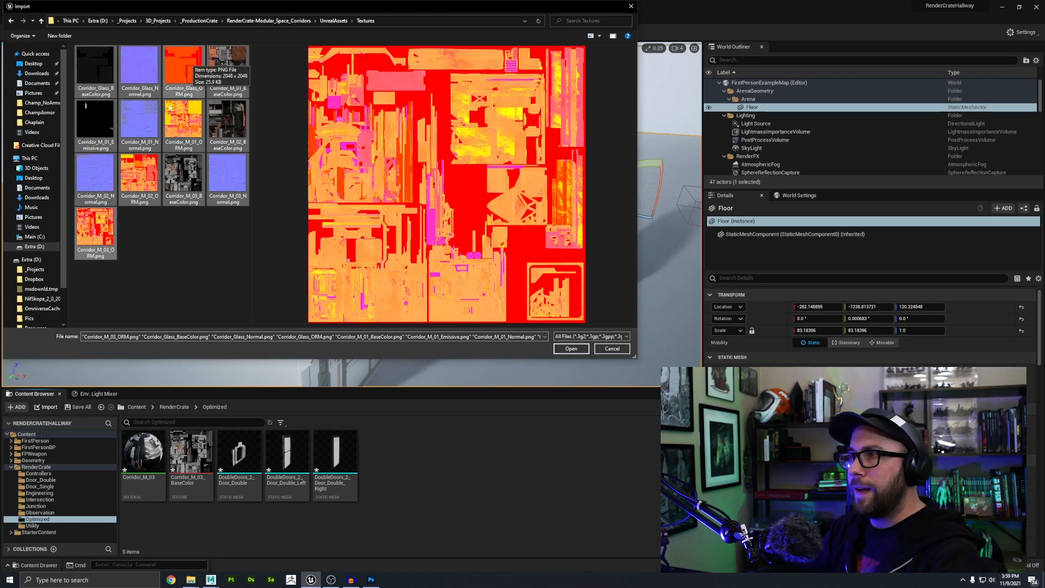
# Step: Import the Corridor base colour, normal, ORM and emissive PNGs, answering Yes All to overwrite
pyautogui.click(569, 348)
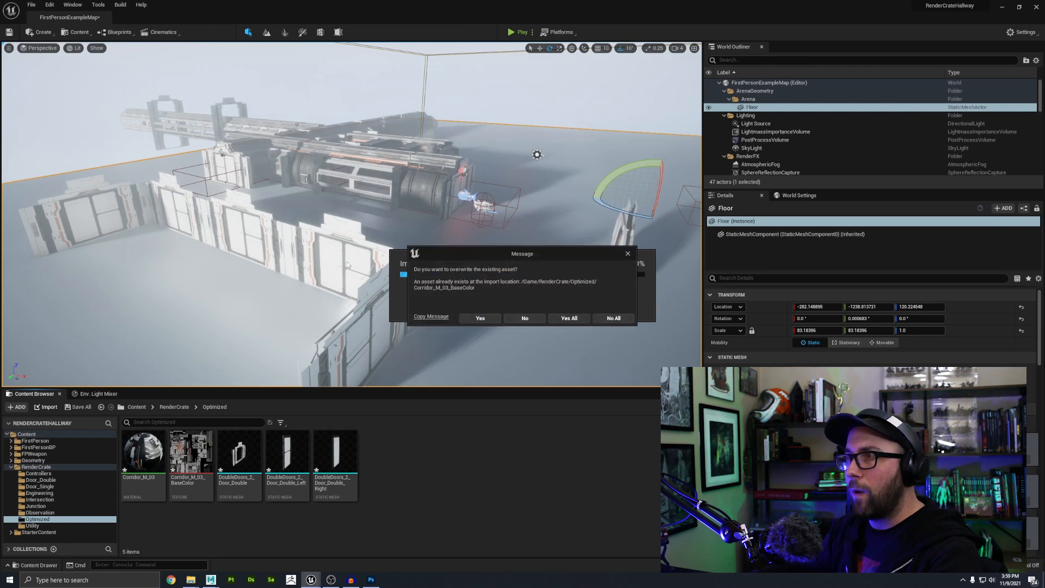
pyautogui.click(479, 318)
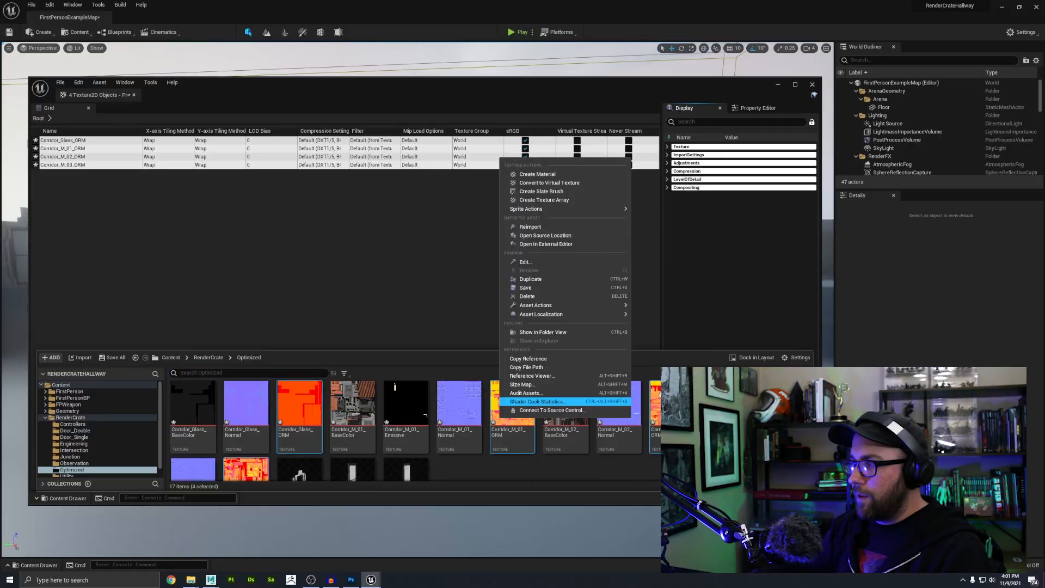
pyautogui.moveTo(531, 375)
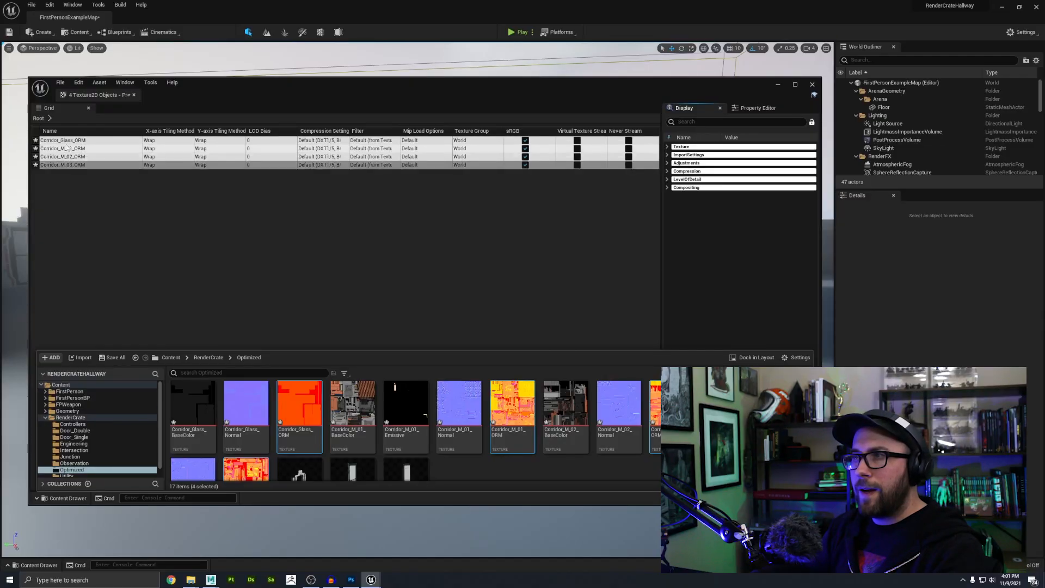
pyautogui.moveTo(62, 164)
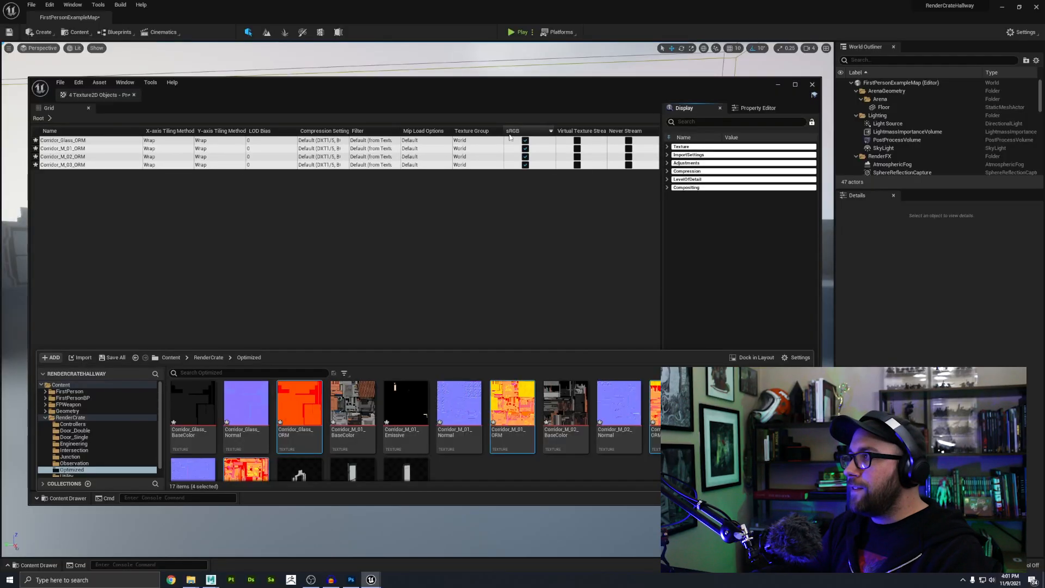
pyautogui.moveTo(525, 140)
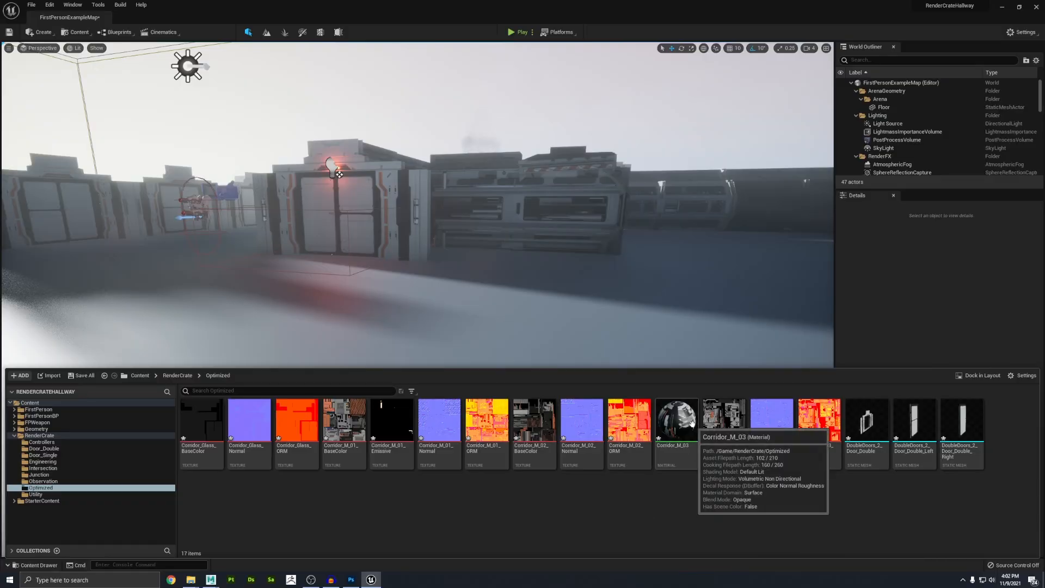
# Step: Open Corridor_M_03 and add a Texture Sample of Corridor_M_03_ORM to its material graph
pyautogui.click(675, 420)
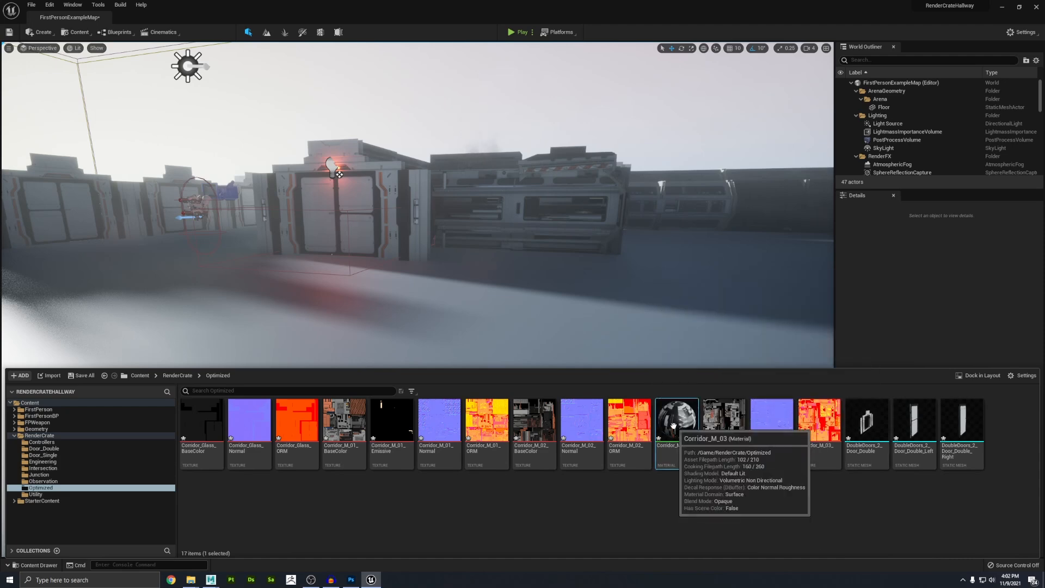
pyautogui.doubleClick(676, 417)
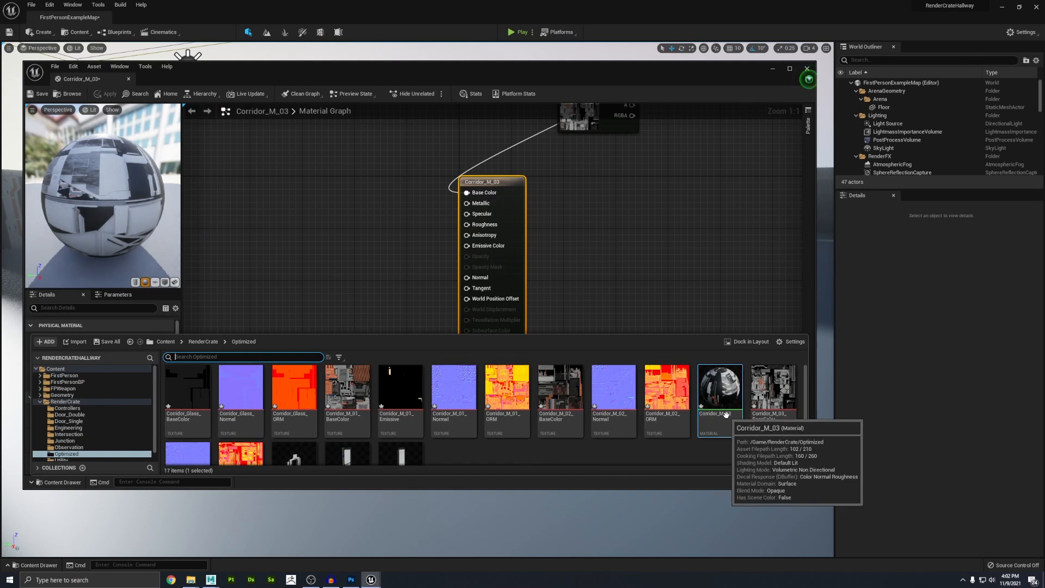
pyautogui.moveTo(539, 451)
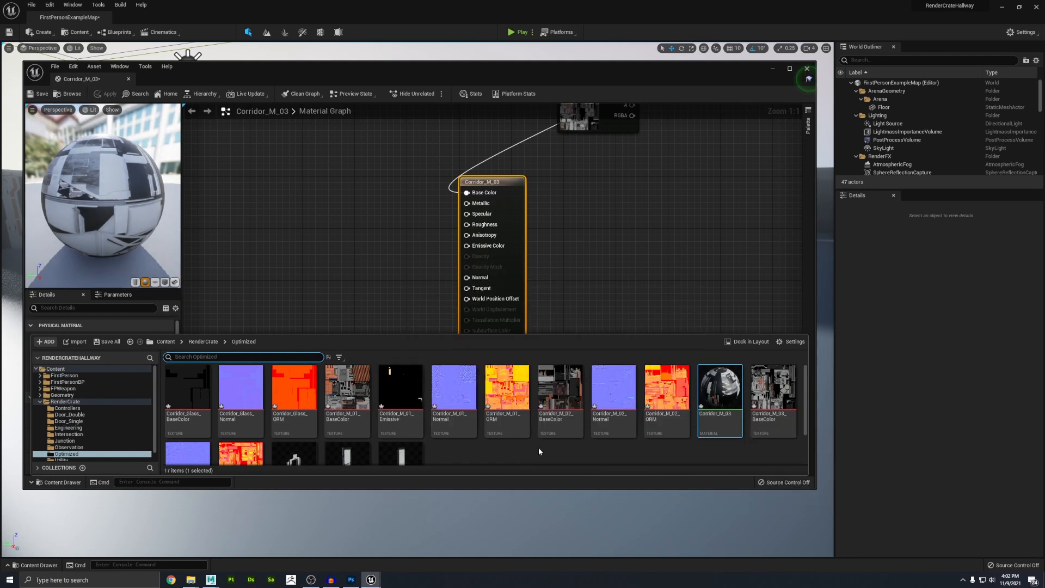
pyautogui.moveTo(773, 387)
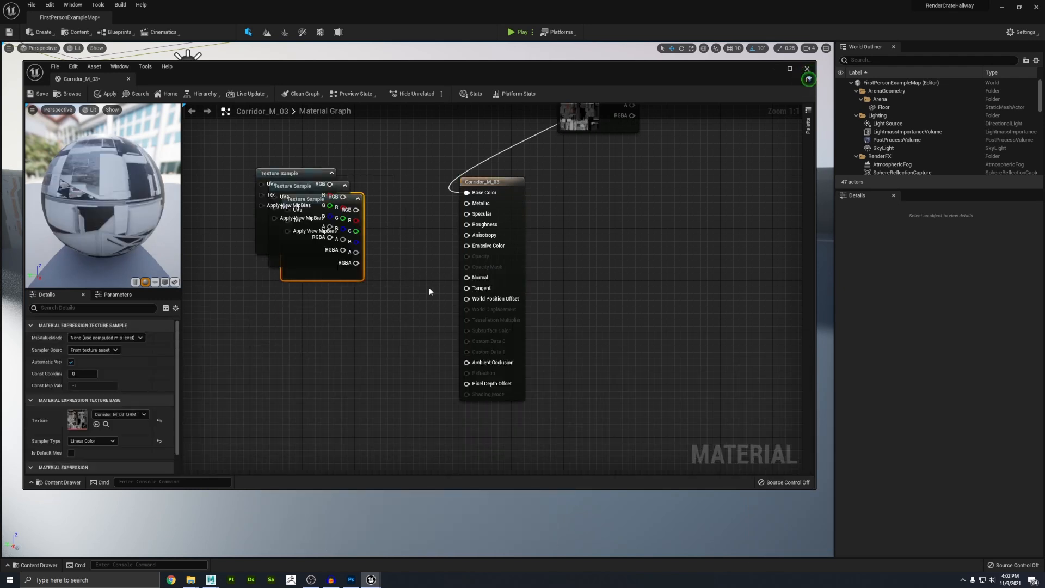
pyautogui.click(790, 68)
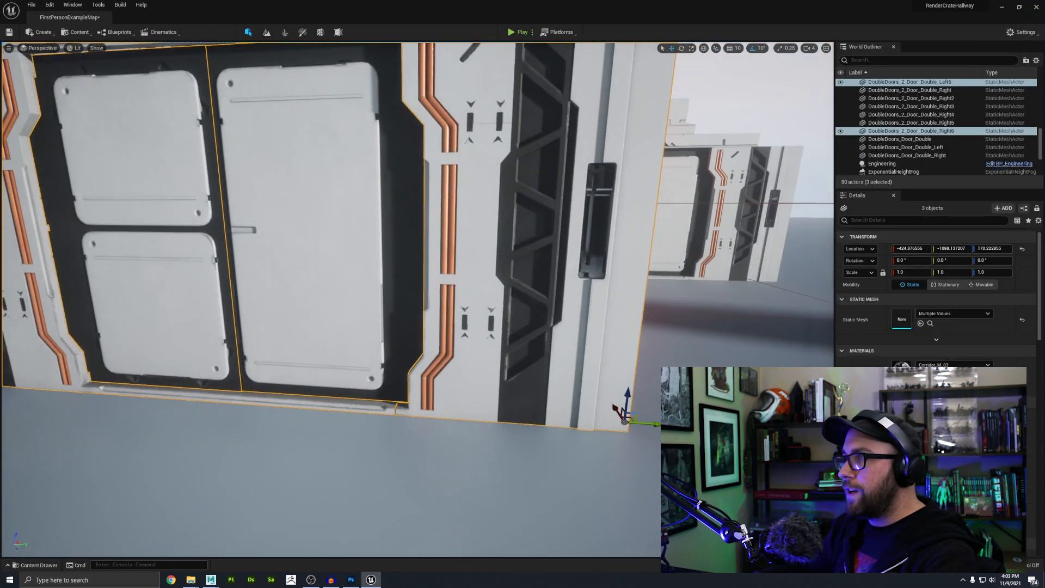
# Step: Face the double door, play the level in first person up to it, then stop the session
pyautogui.moveTo(333, 267); pyautogui.dragTo(333, 200)
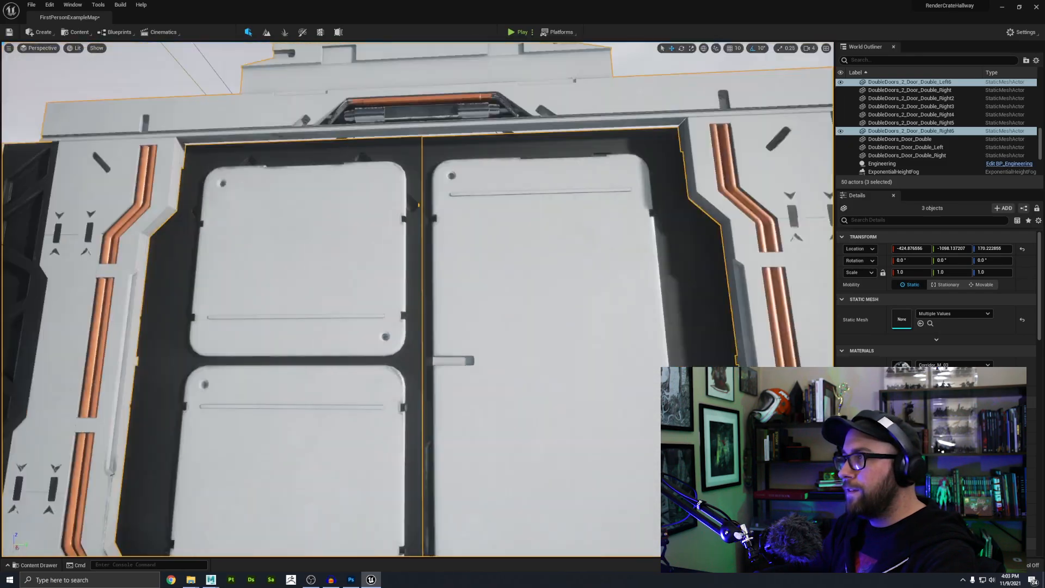
pyautogui.click(518, 31)
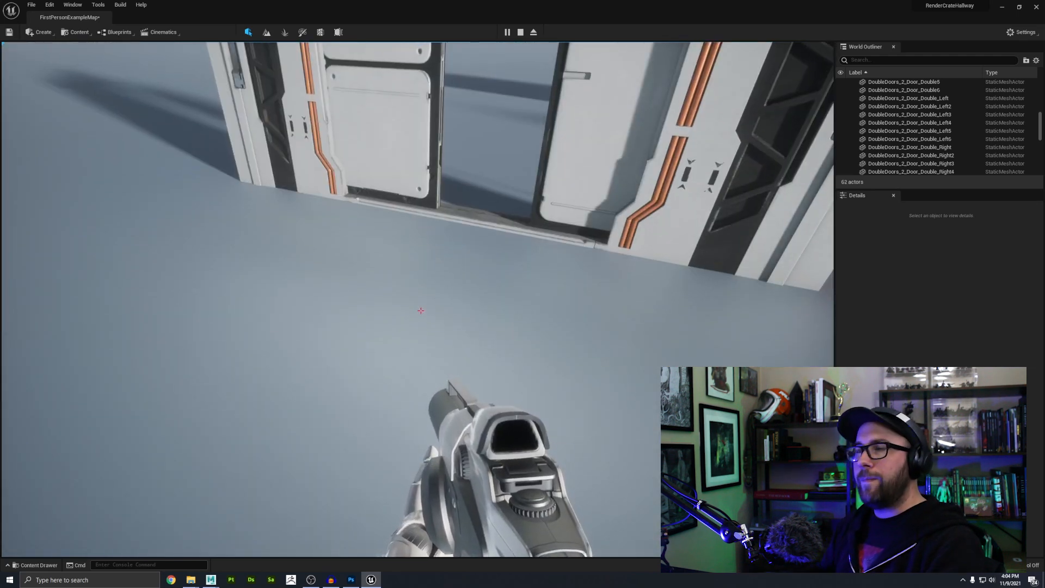
pyautogui.click(533, 31)
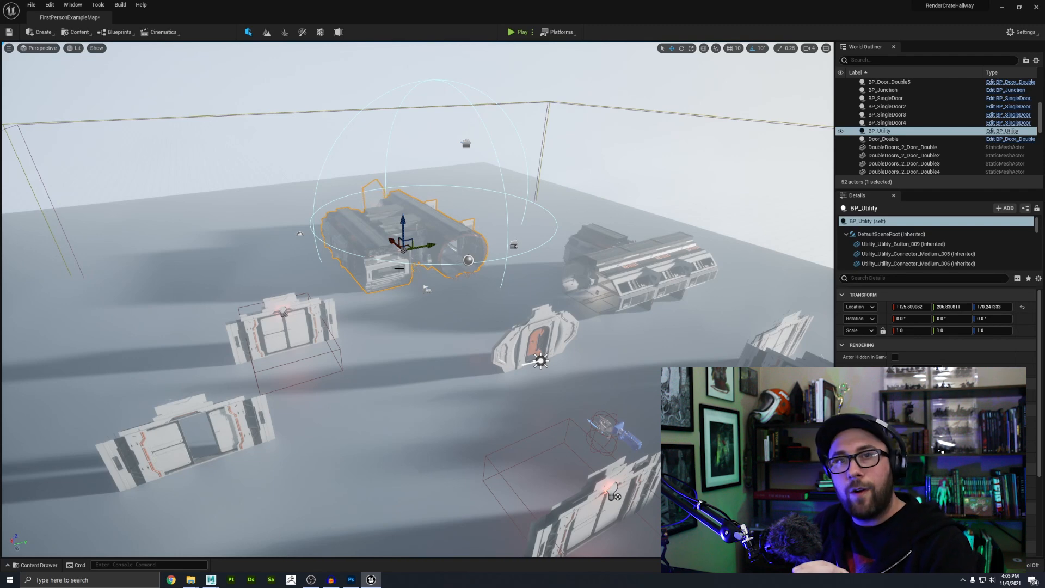